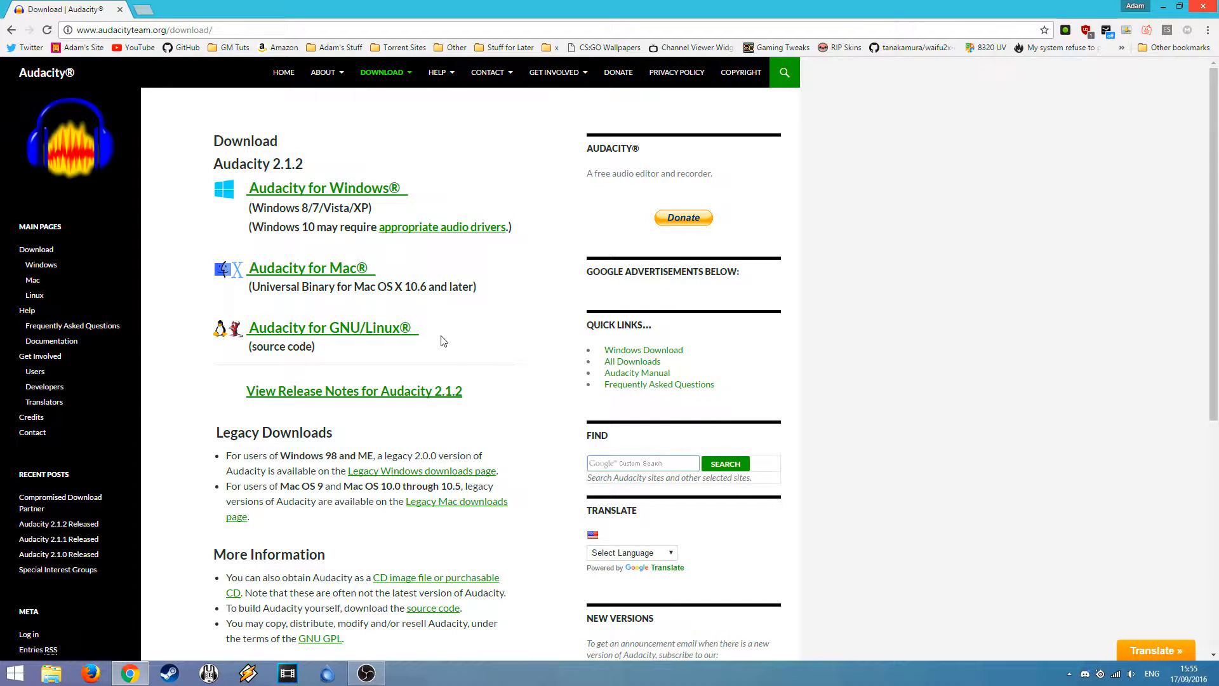
pyautogui.moveTo(457, 339)
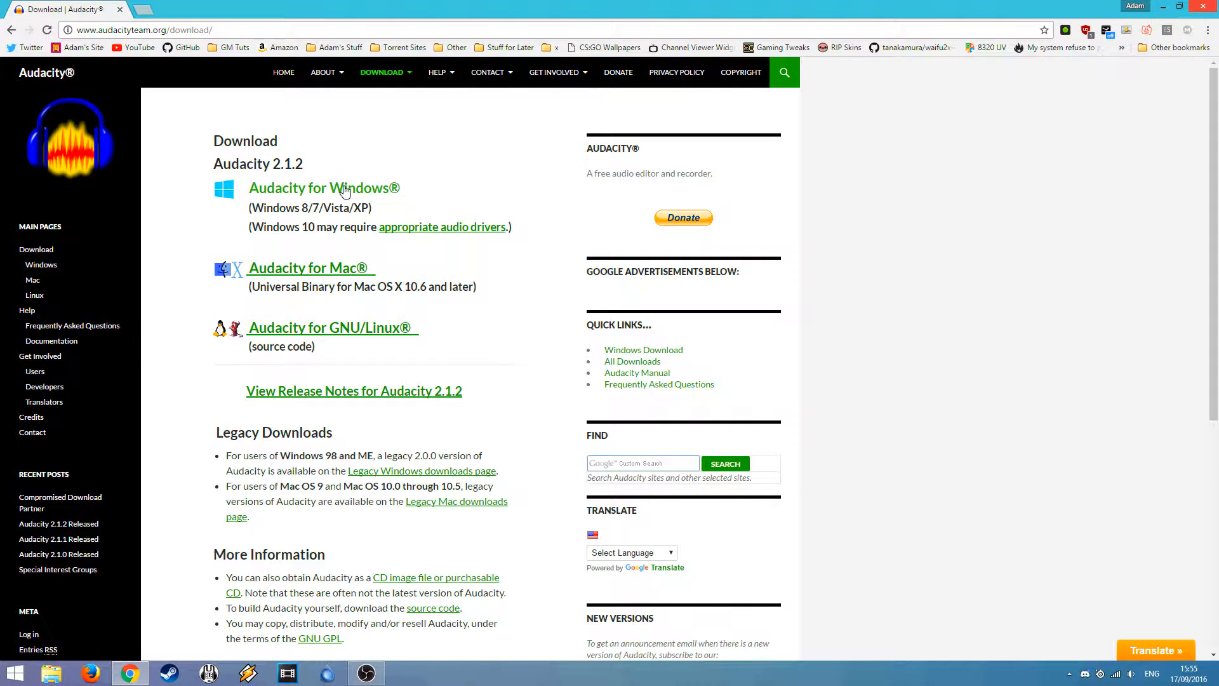
# - Download Audacity 2.1.2 for Windows from audacityteam.org
pyautogui.click(345, 188)
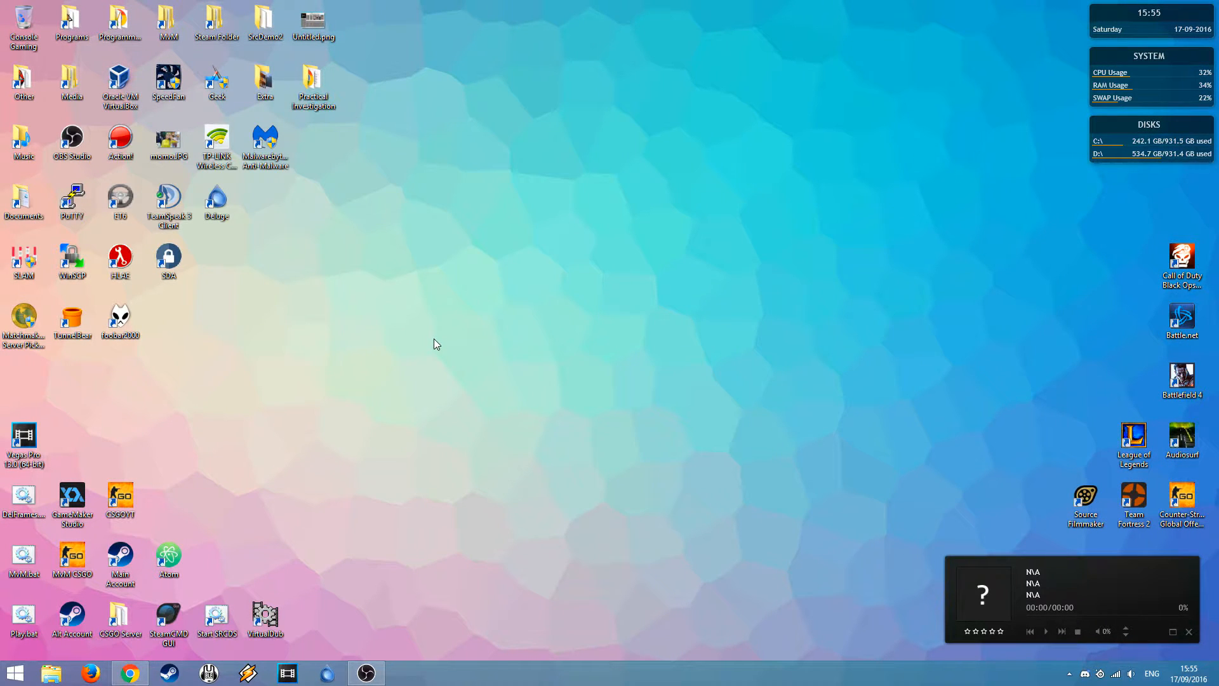
# - Launch Audacity 2.1.2 from the desktop and dismiss the Welcome dialog
pyautogui.click(10, 670)
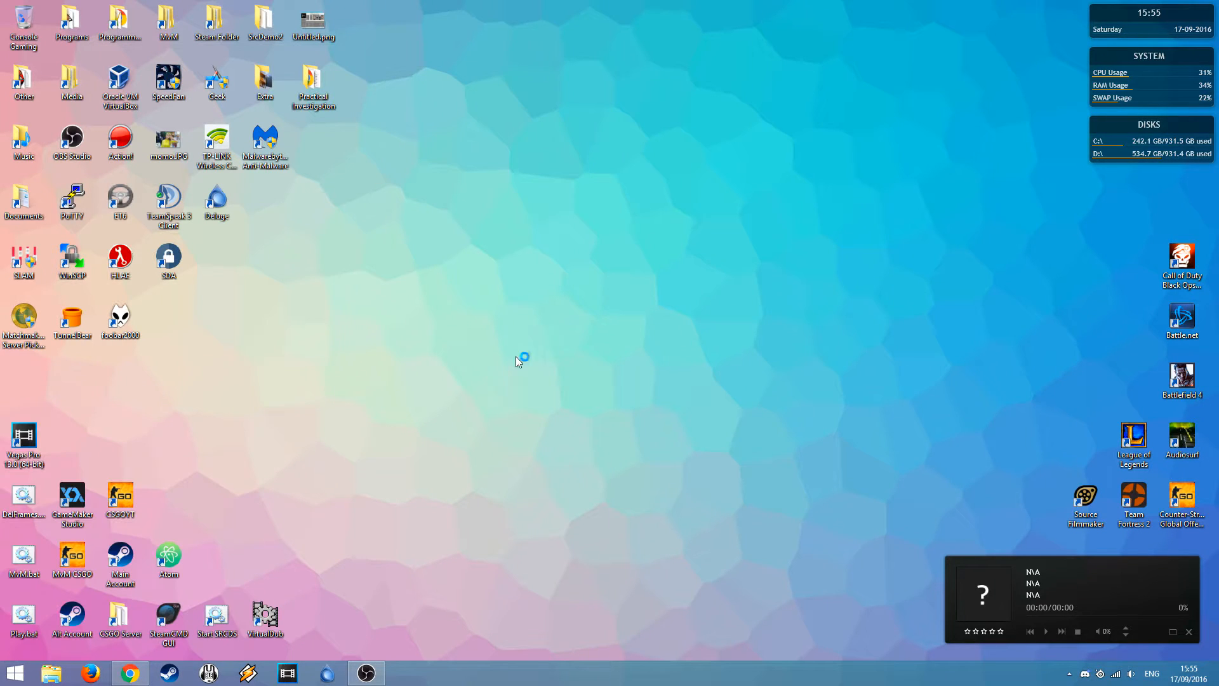
pyautogui.click(401, 673)
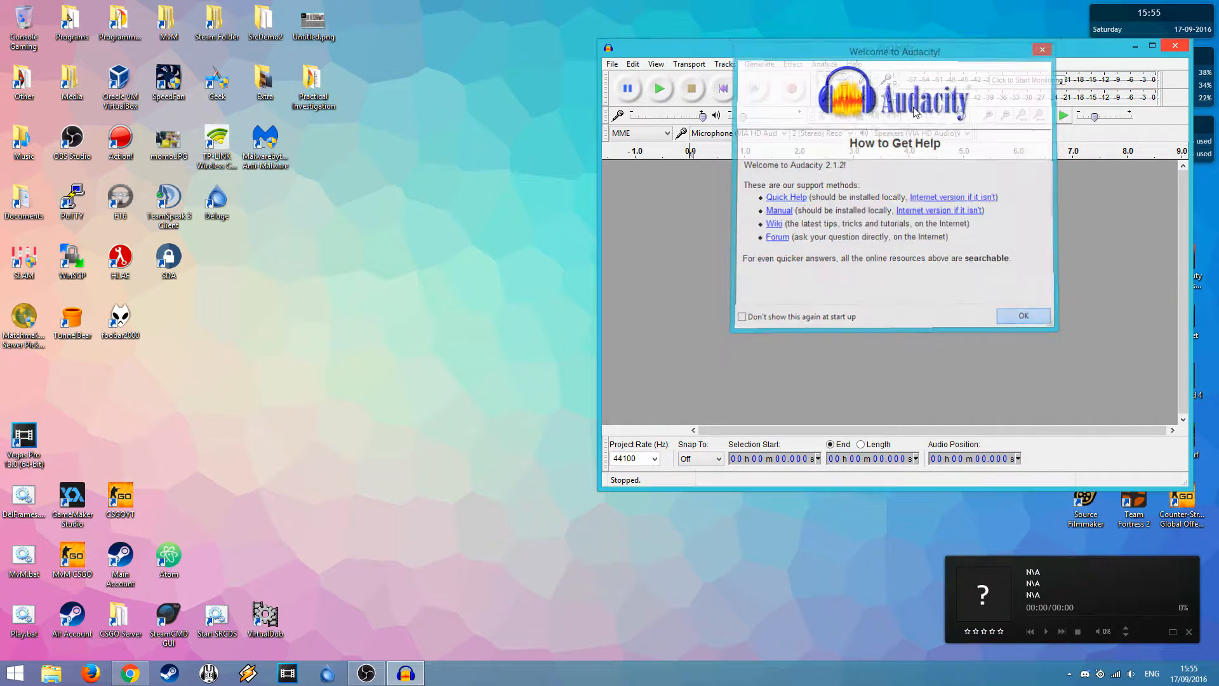
pyautogui.click(1023, 315)
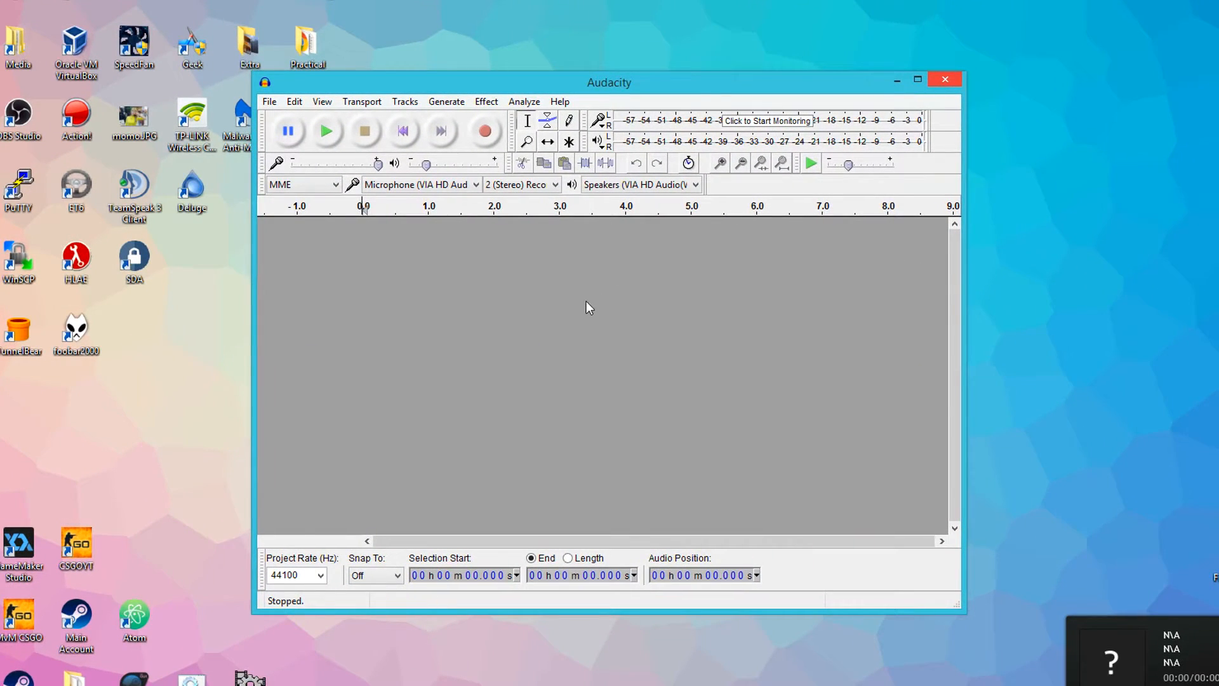
pyautogui.moveTo(478, 247)
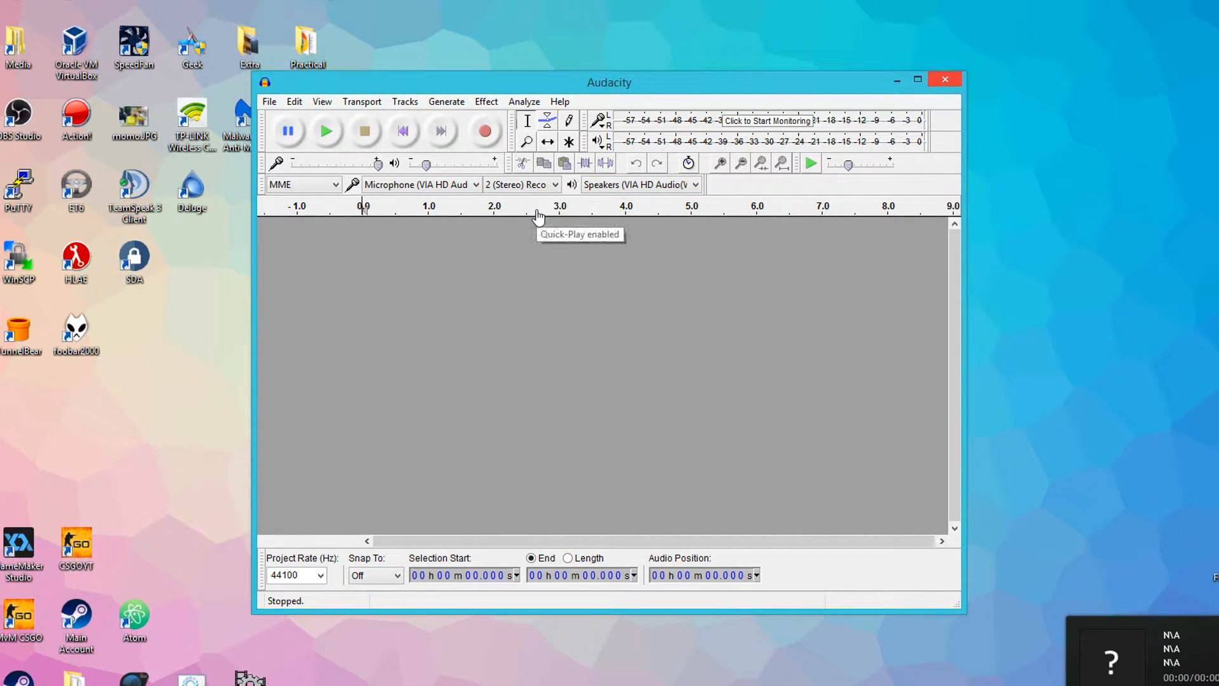
pyautogui.moveTo(455, 147)
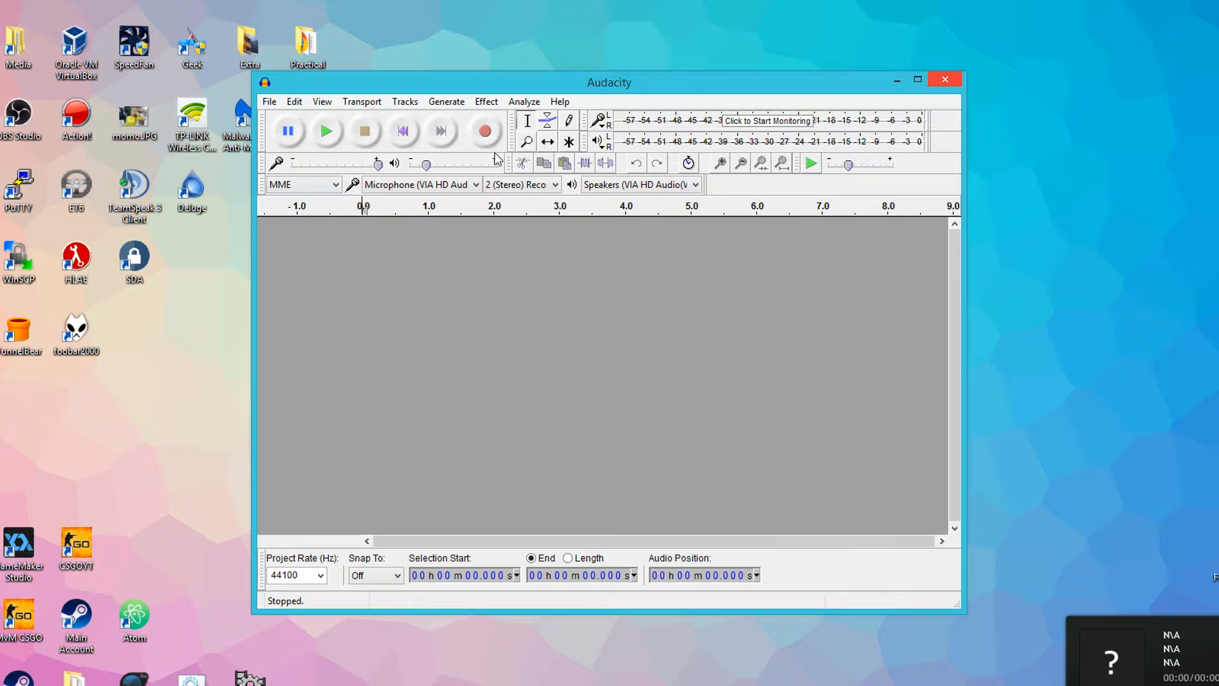
pyautogui.moveTo(510, 158)
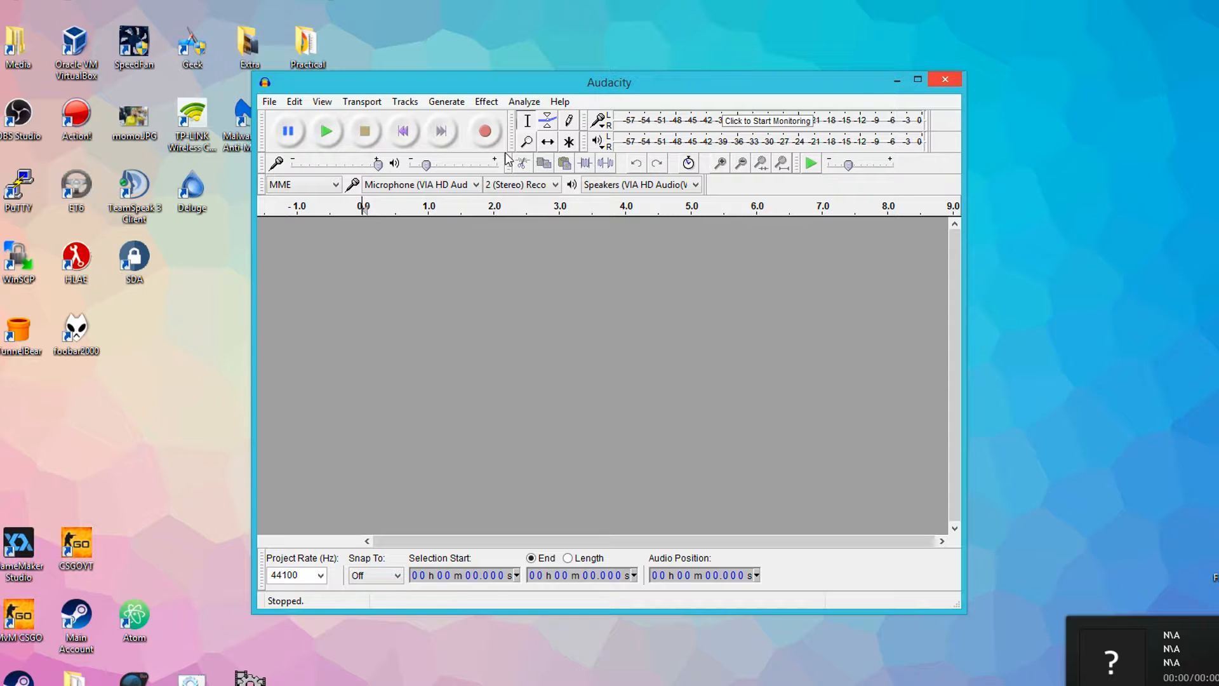
pyautogui.moveTo(492, 130)
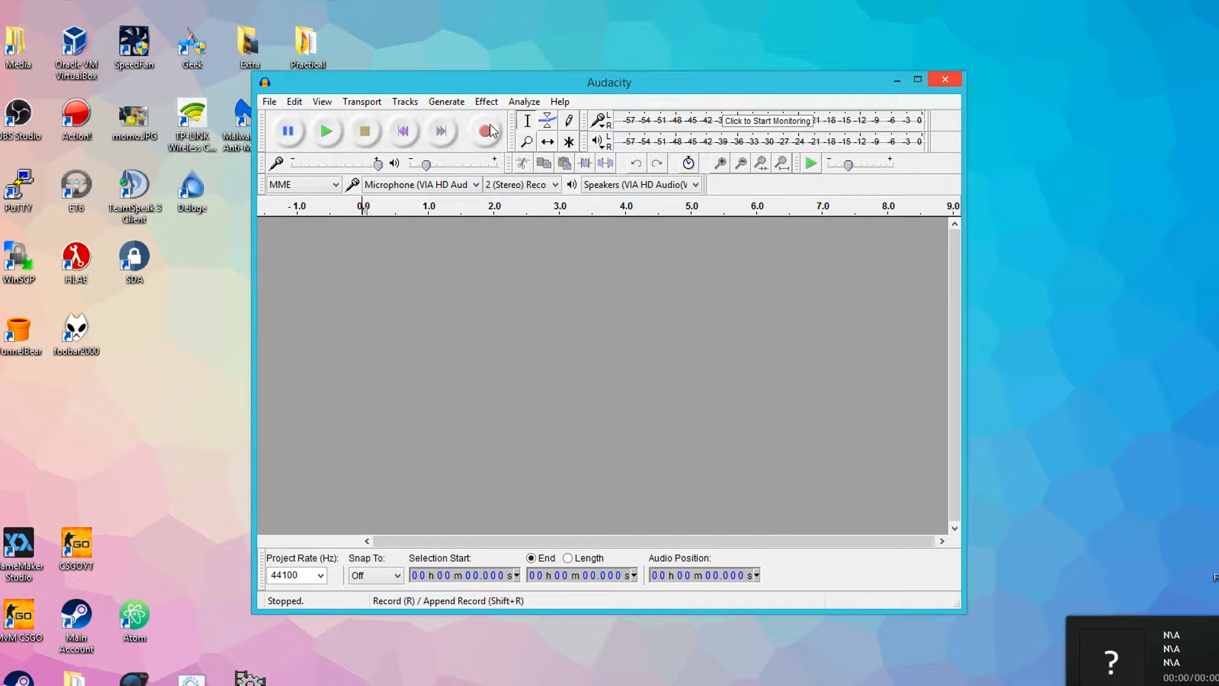
pyautogui.click(483, 129)
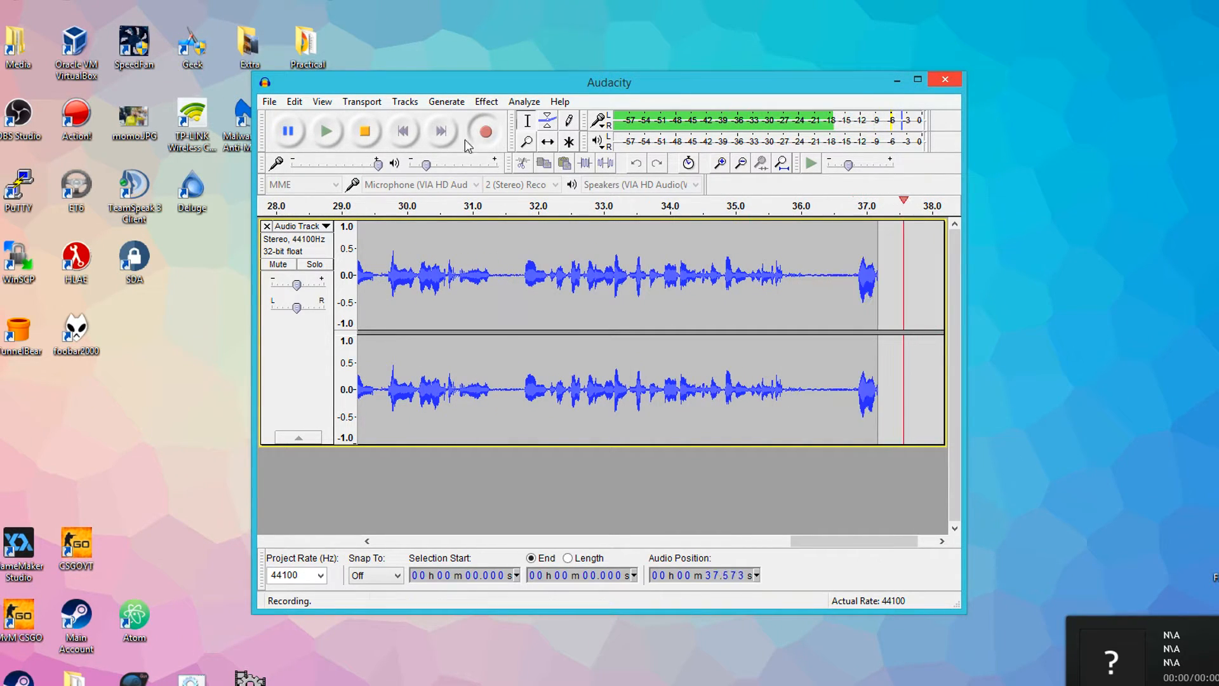
pyautogui.click(363, 131)
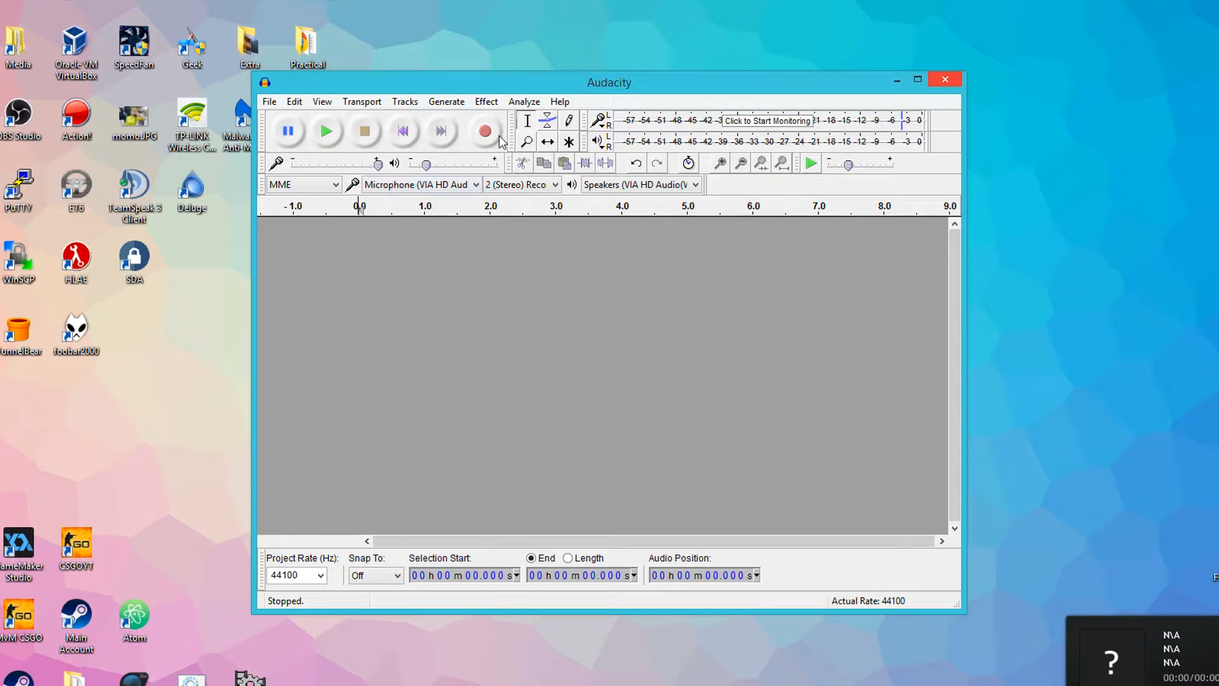
pyautogui.moveTo(485, 133)
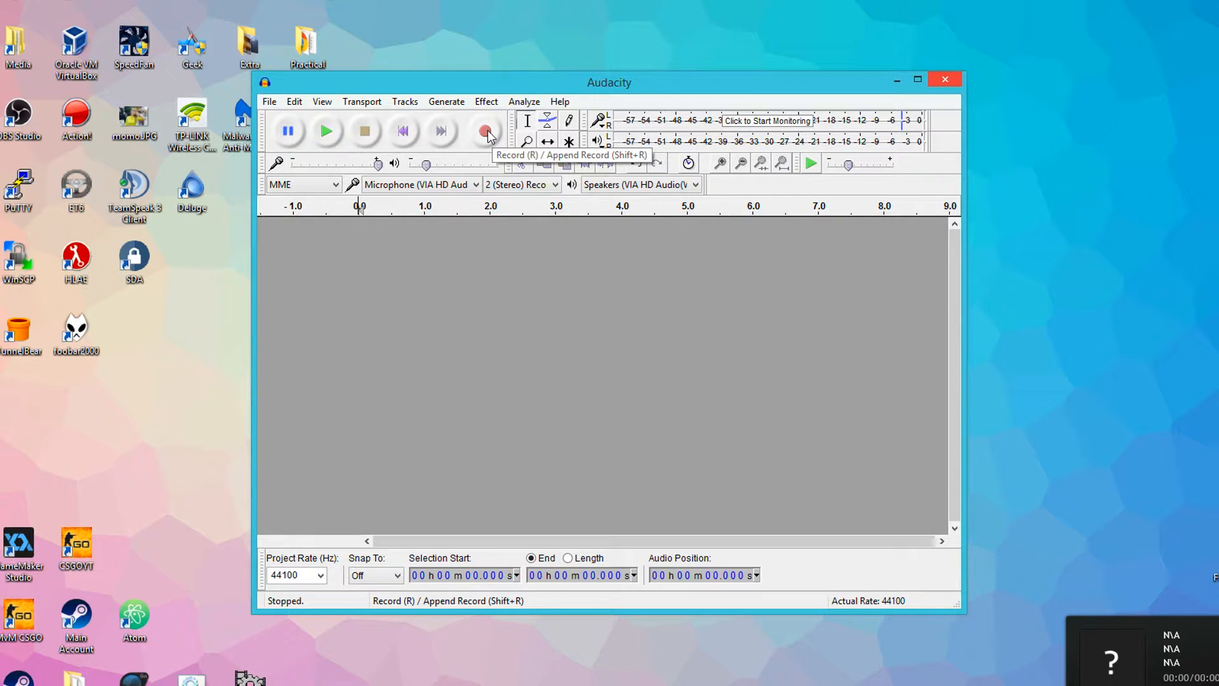
# - Record an 8-second stereo voice clip with a quiet pause before speaking
pyautogui.click(483, 131)
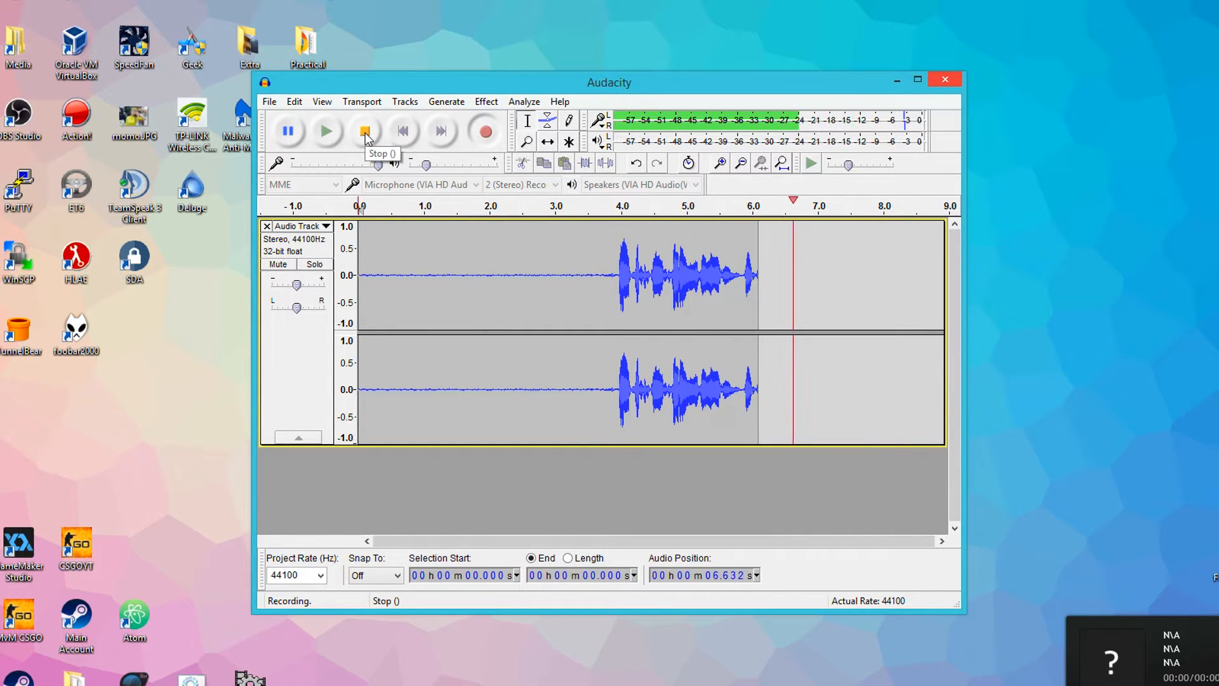
pyautogui.click(363, 130)
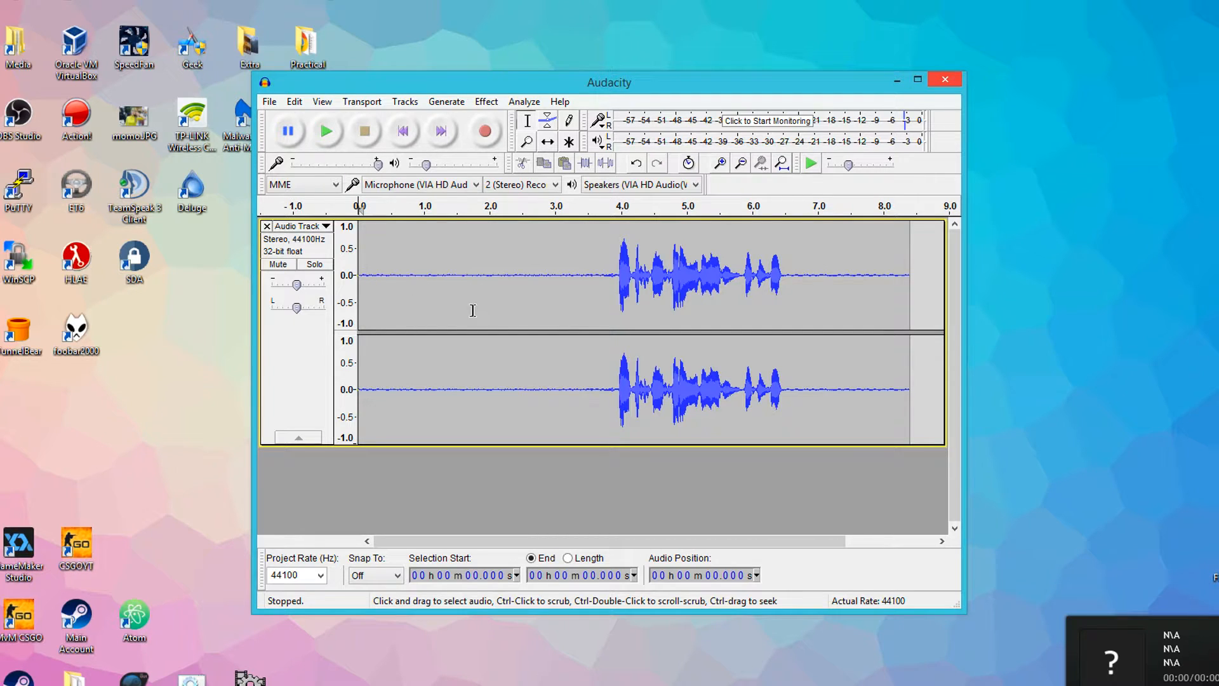
# - Select the silent stretch before the speech, about 0.755 to 2.798 seconds, then clear it
pyautogui.moveTo(559, 311); pyautogui.dragTo(828, 311)
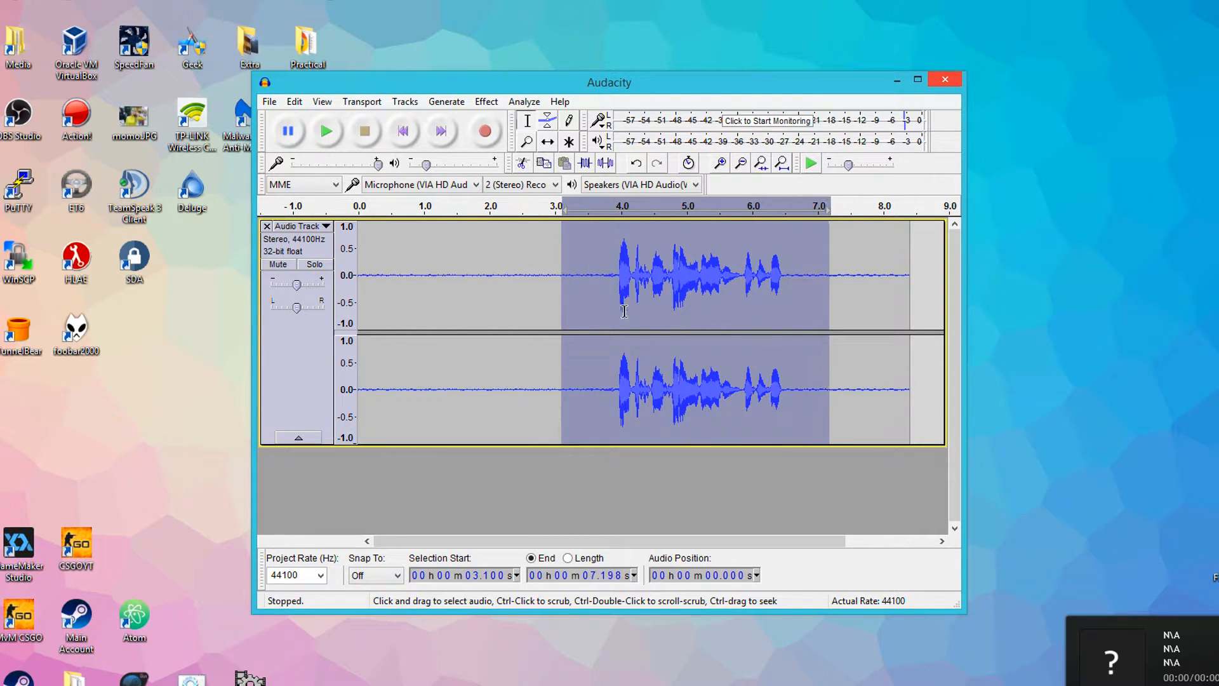
pyautogui.moveTo(406, 279); pyautogui.dragTo(528, 279)
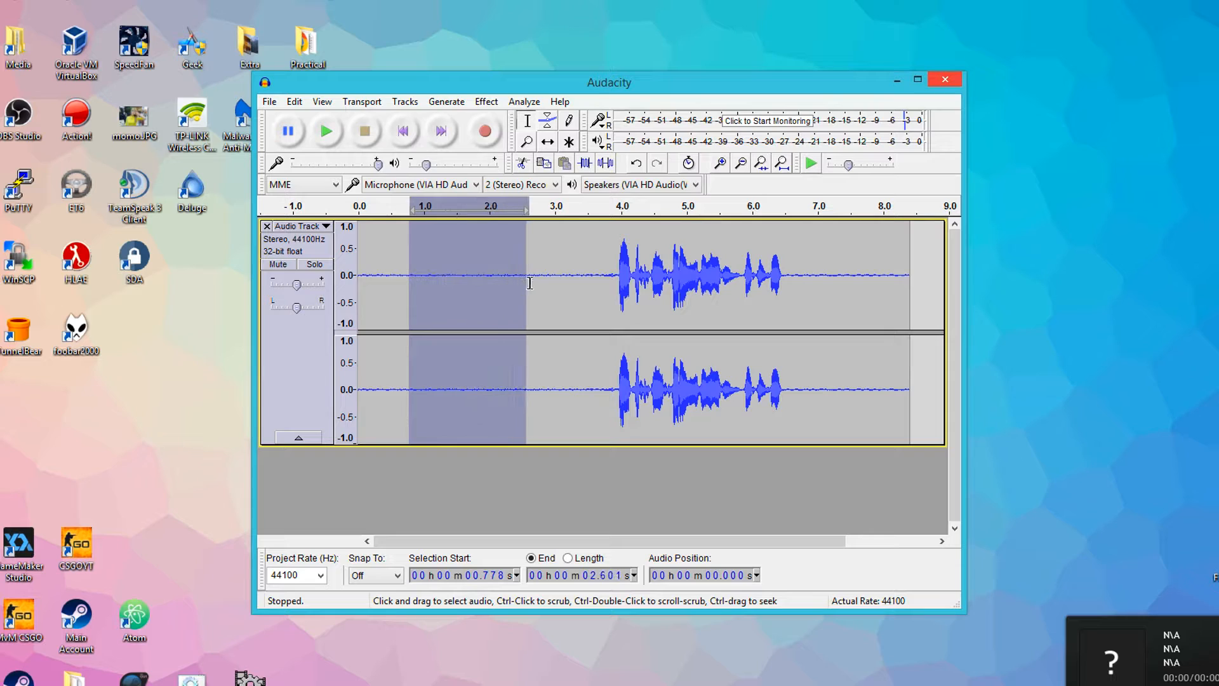
pyautogui.click(533, 284)
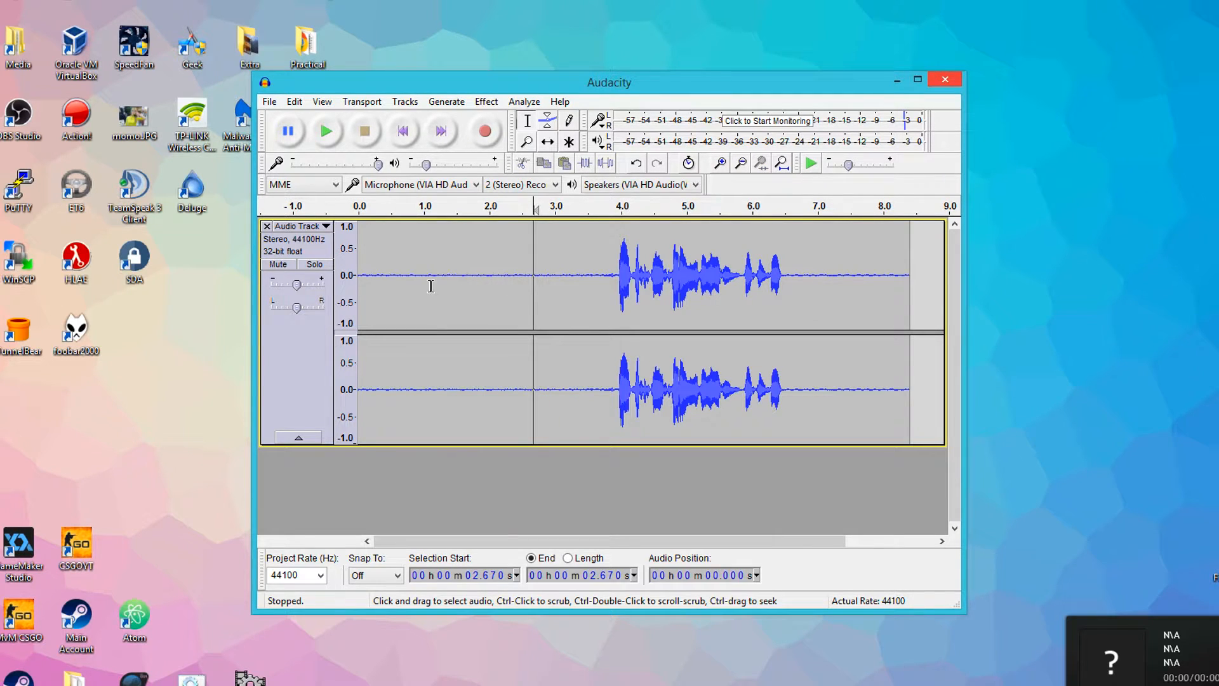
pyautogui.moveTo(450, 289)
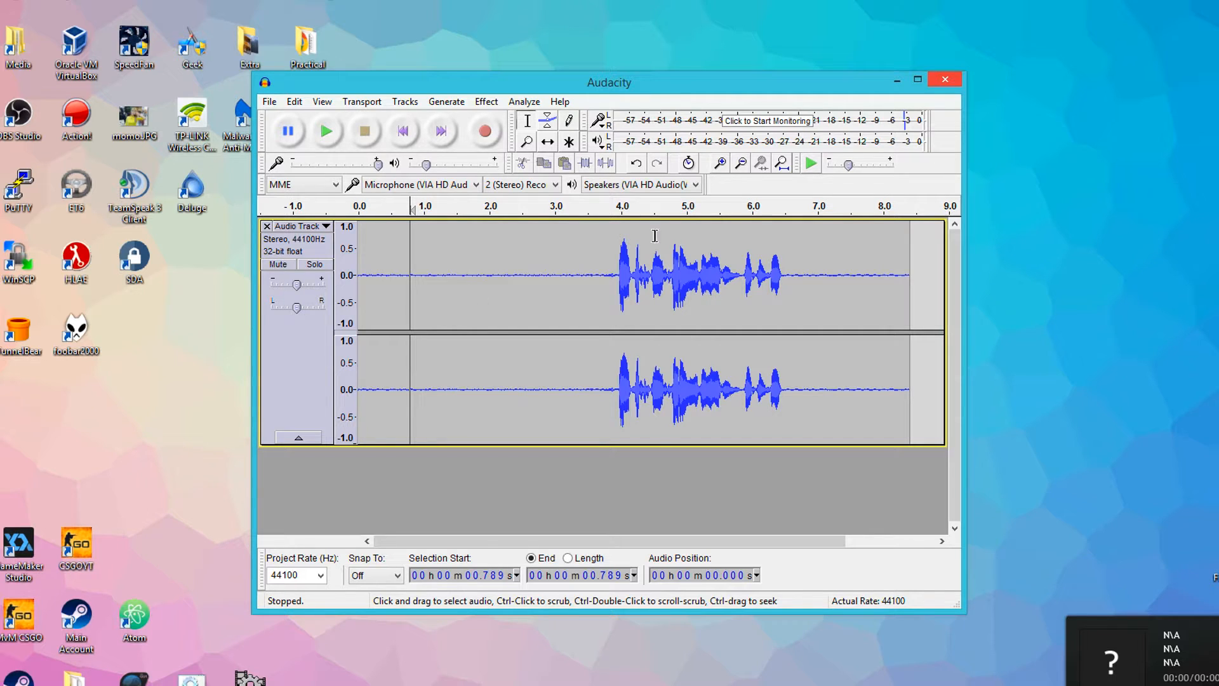
pyautogui.moveTo(480, 335)
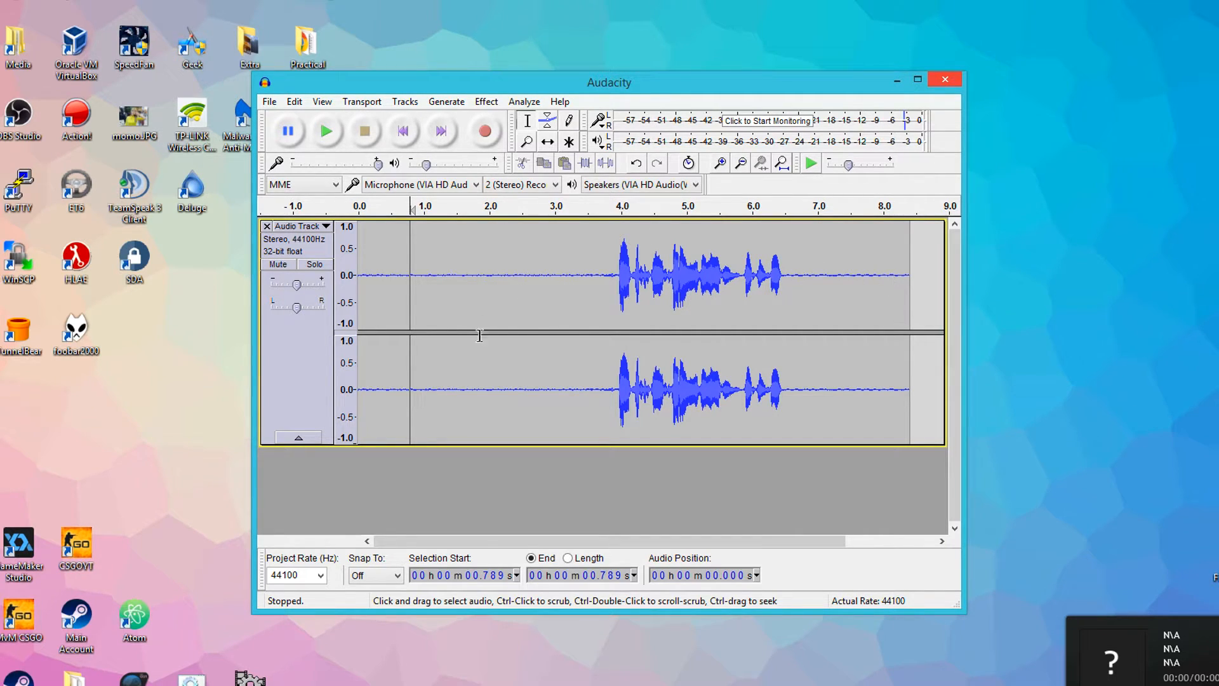
pyautogui.moveTo(451, 348)
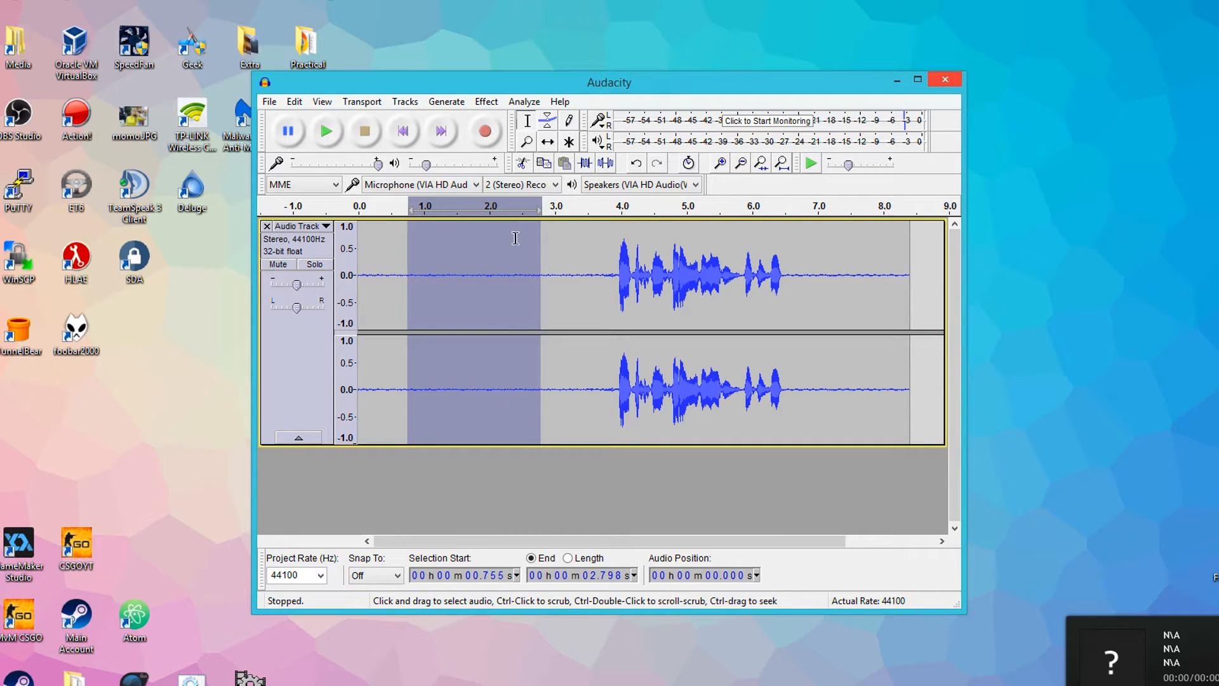
# - Apply Noise Reduction at 12 dB with 6.00 sensitivity to the whole recording
pyautogui.click(486, 102)
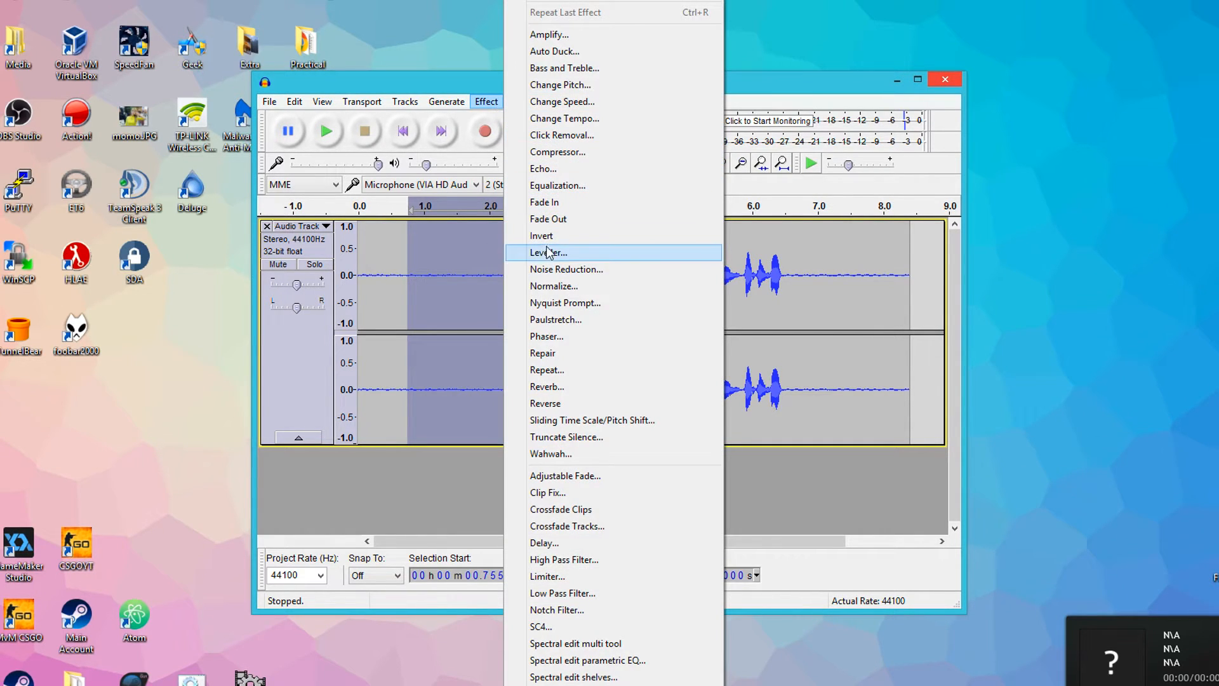
pyautogui.click(567, 269)
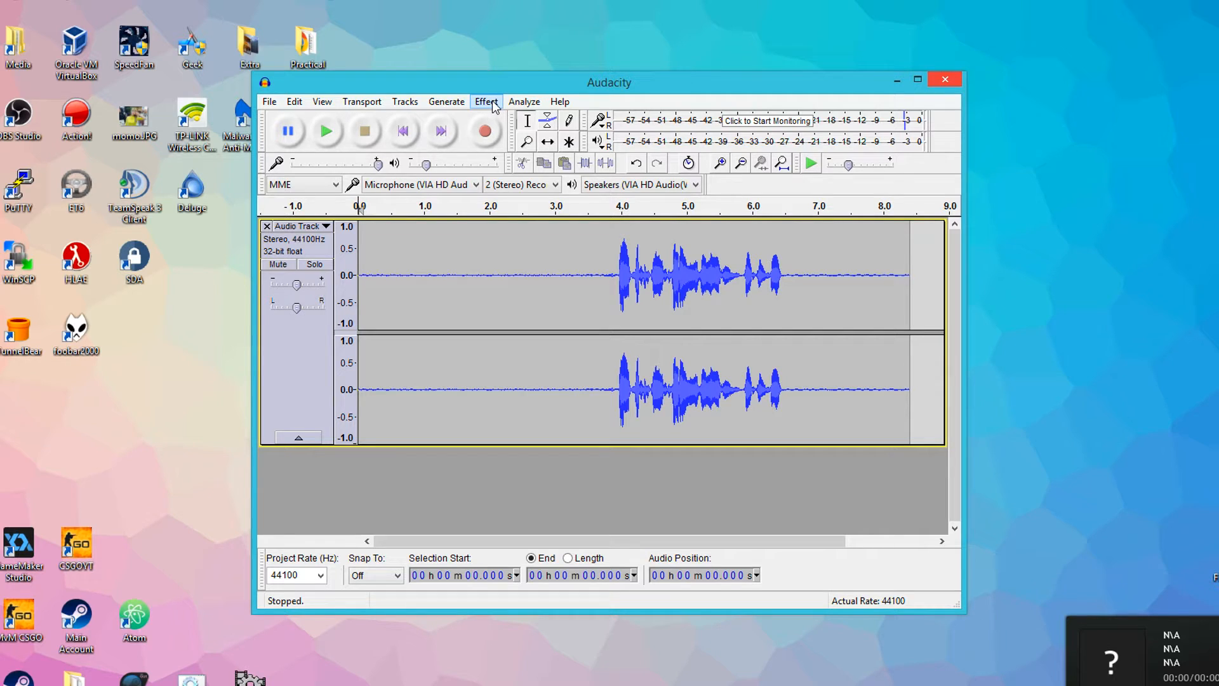
pyautogui.click(485, 101)
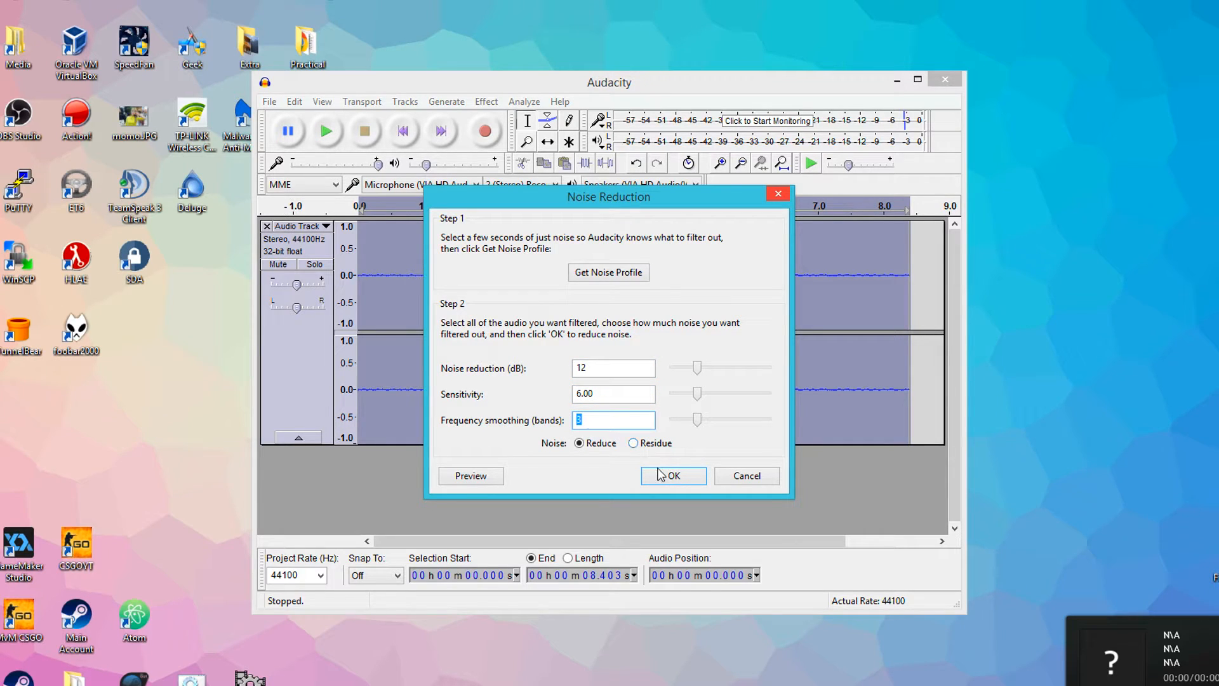
pyautogui.click(673, 475)
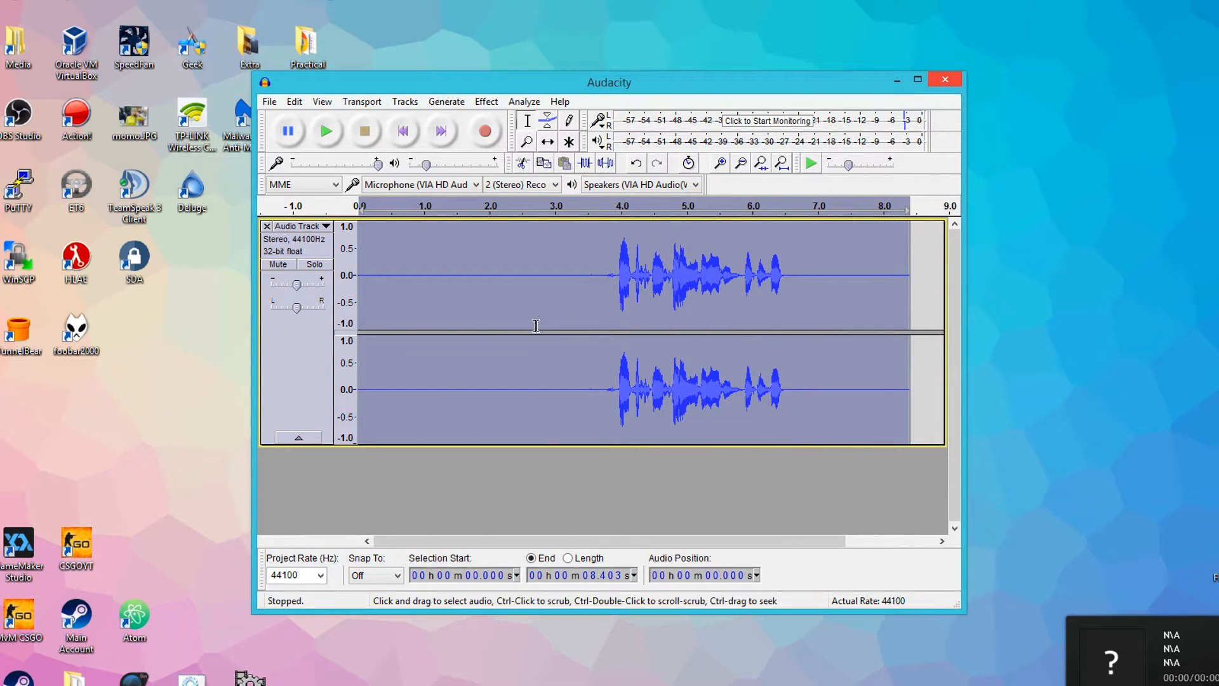
pyautogui.click(434, 287)
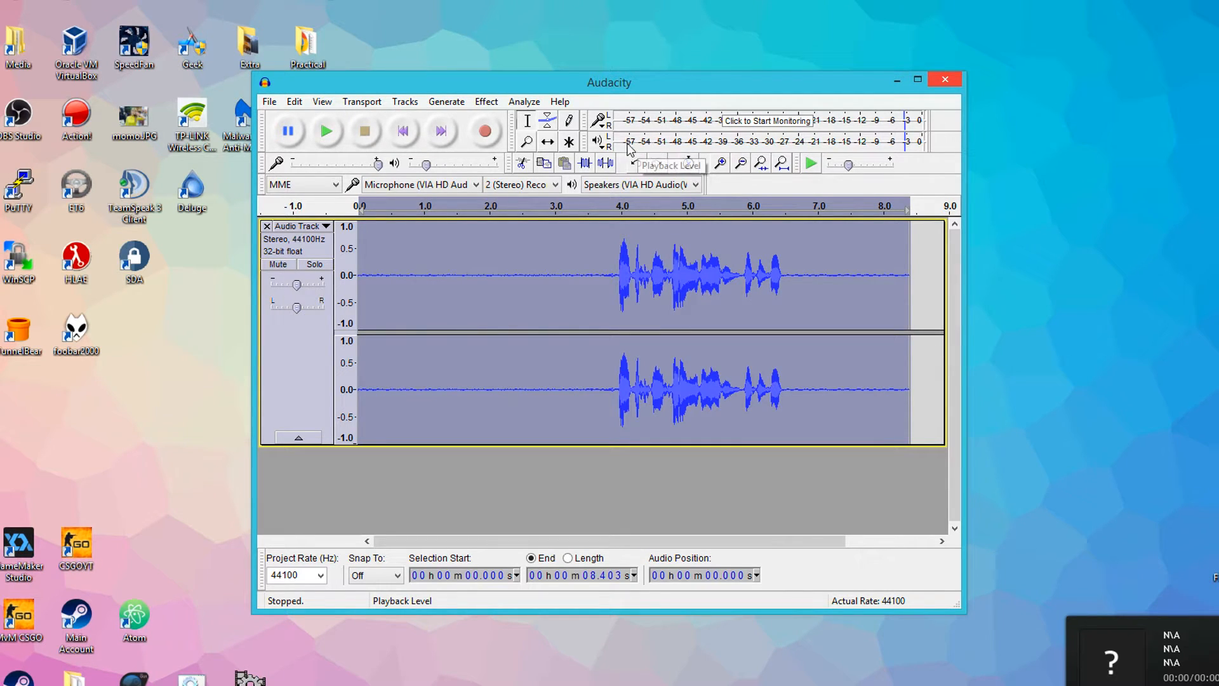
pyautogui.moveTo(660, 151)
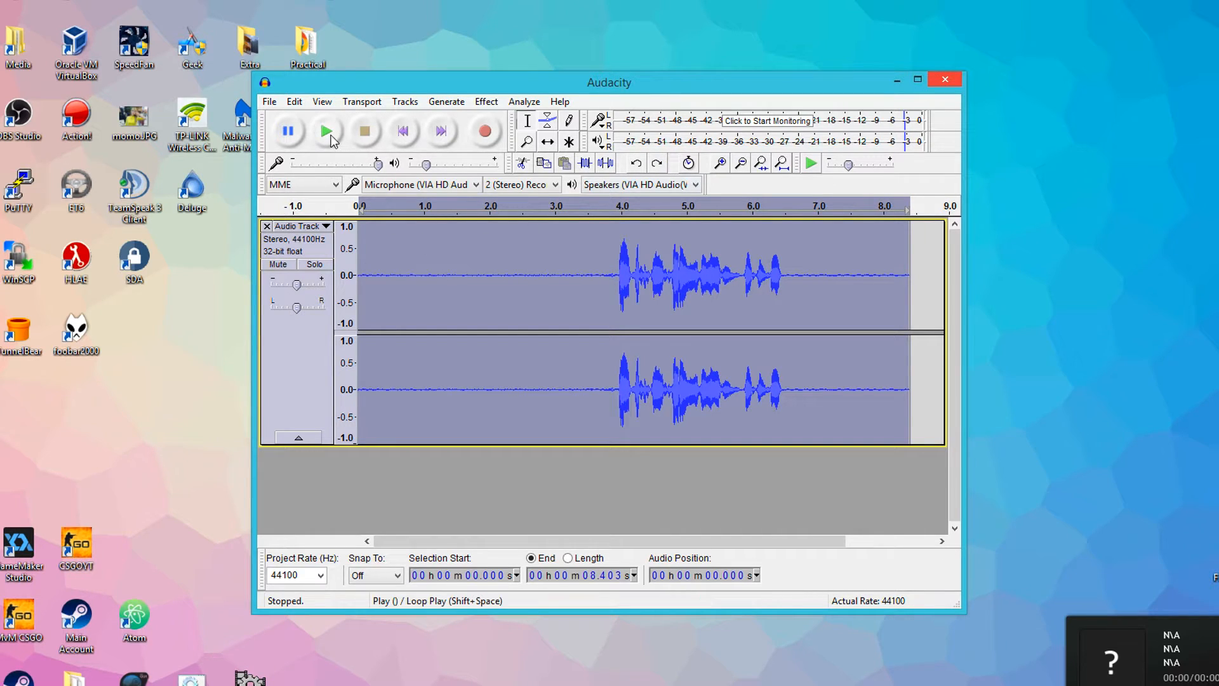
pyautogui.click(325, 129)
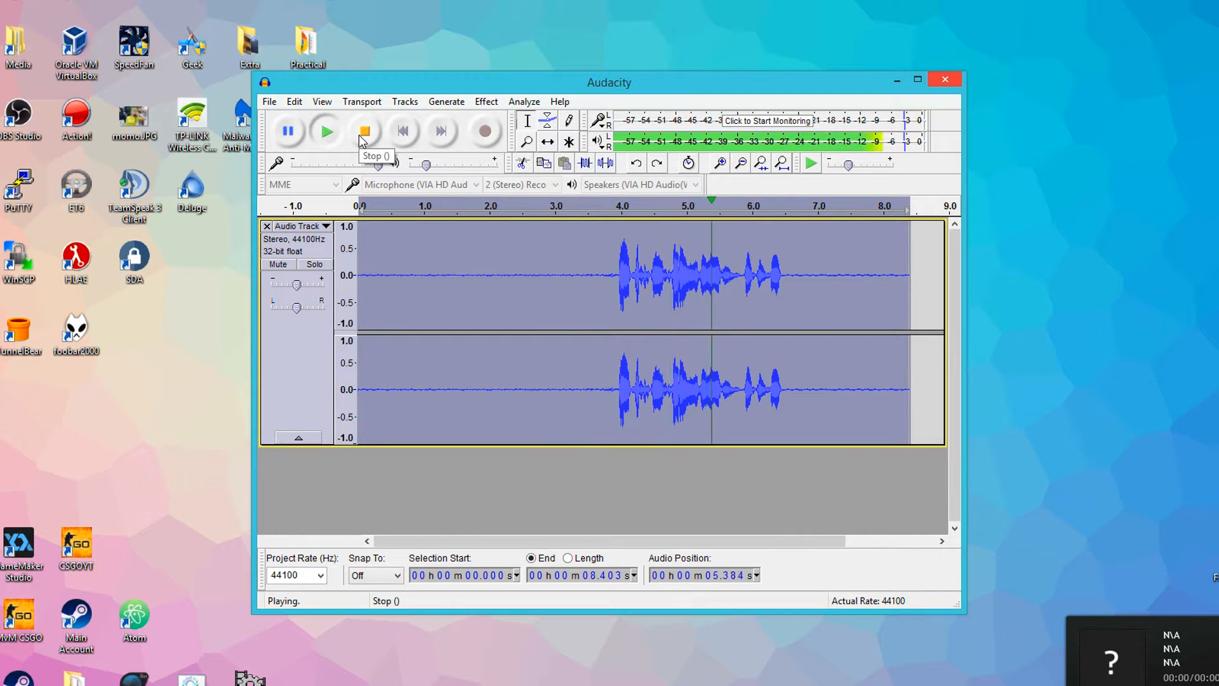
pyautogui.click(364, 130)
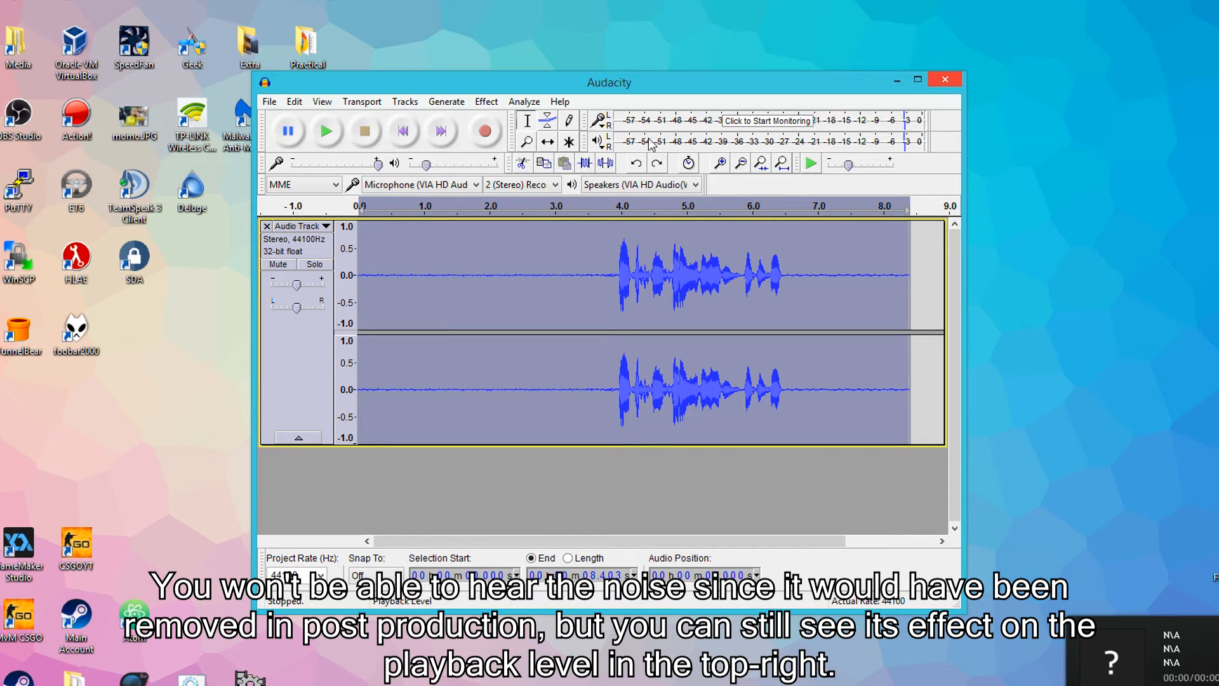
pyautogui.moveTo(414, 144)
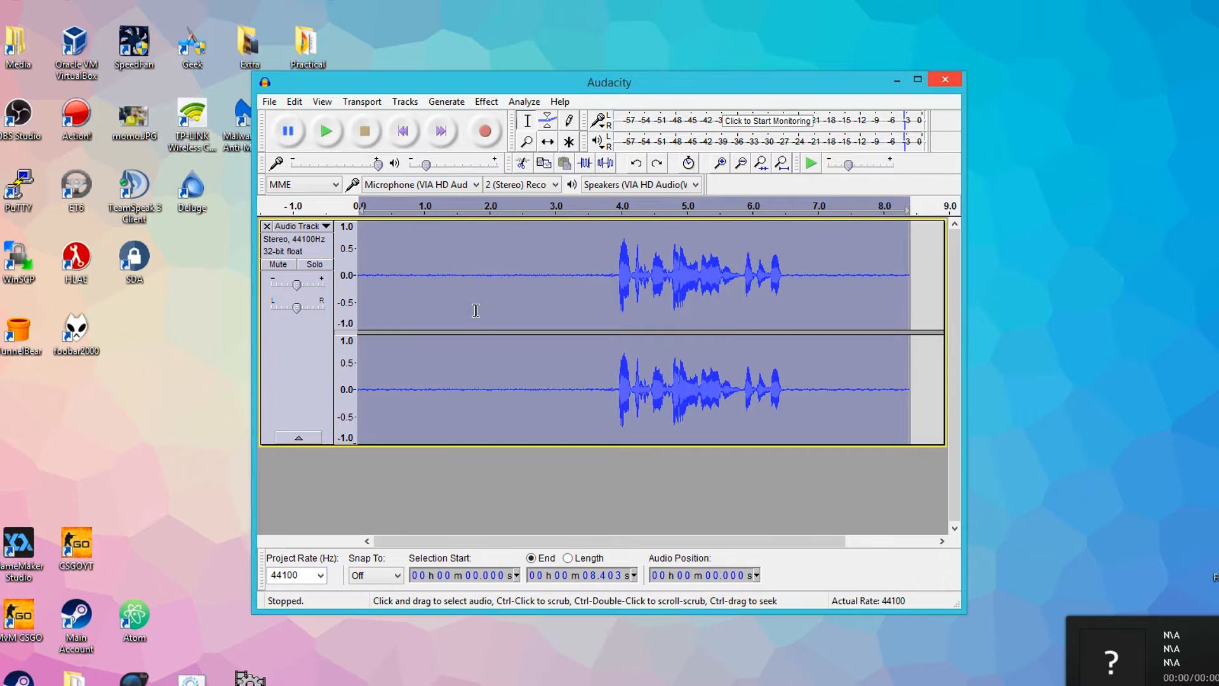
pyautogui.click(825, 271)
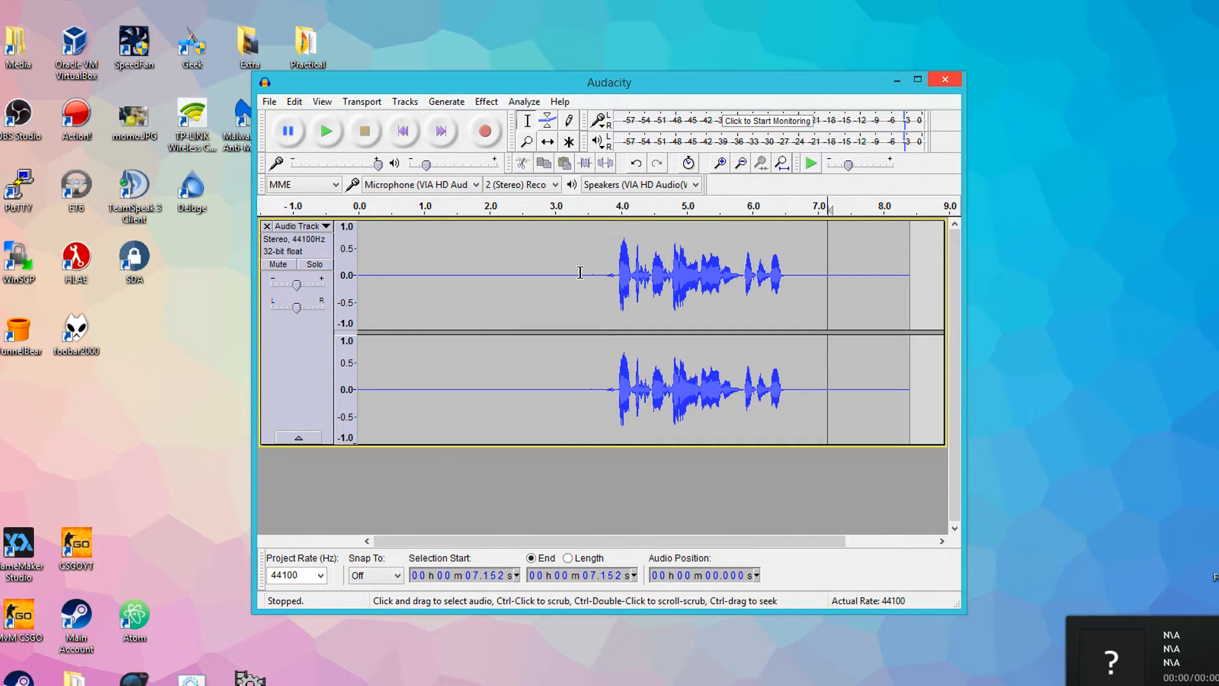
pyautogui.click(323, 130)
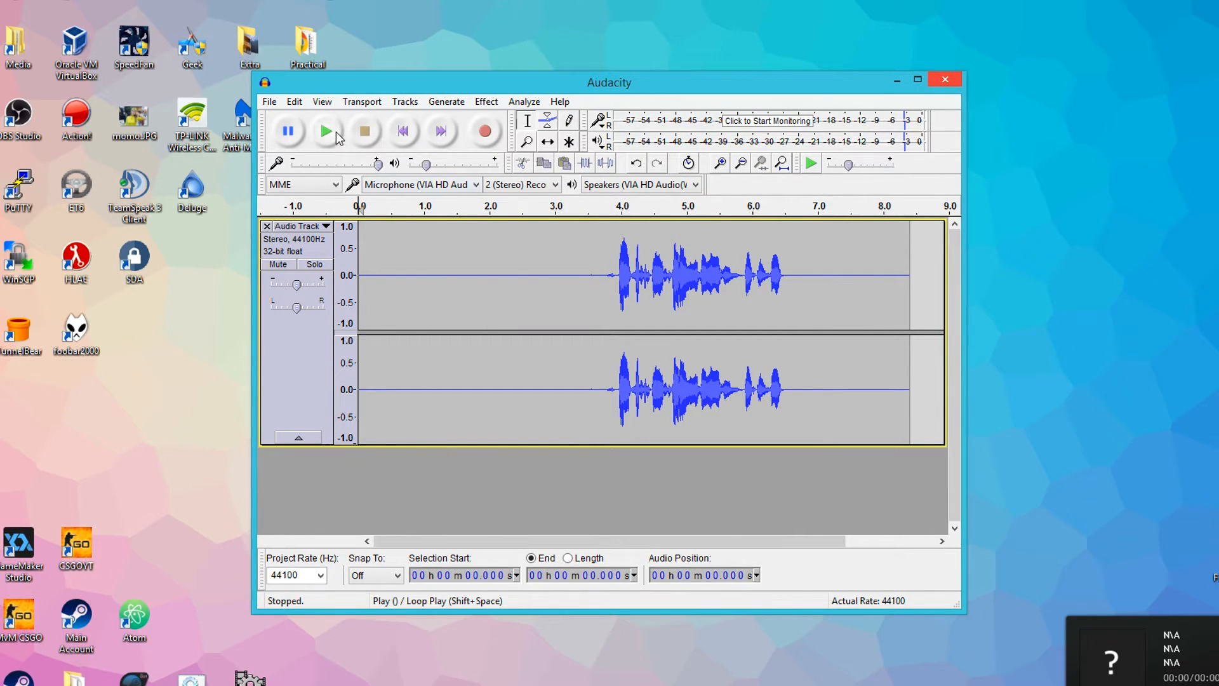
pyautogui.click(325, 129)
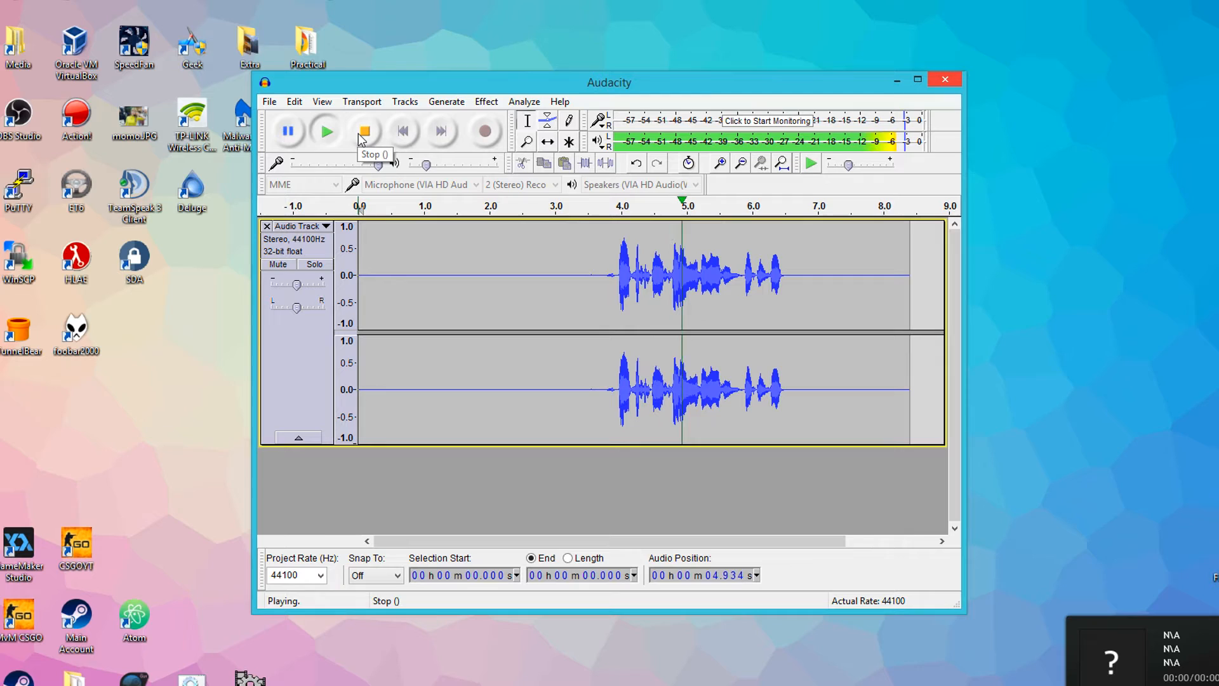
pyautogui.click(363, 131)
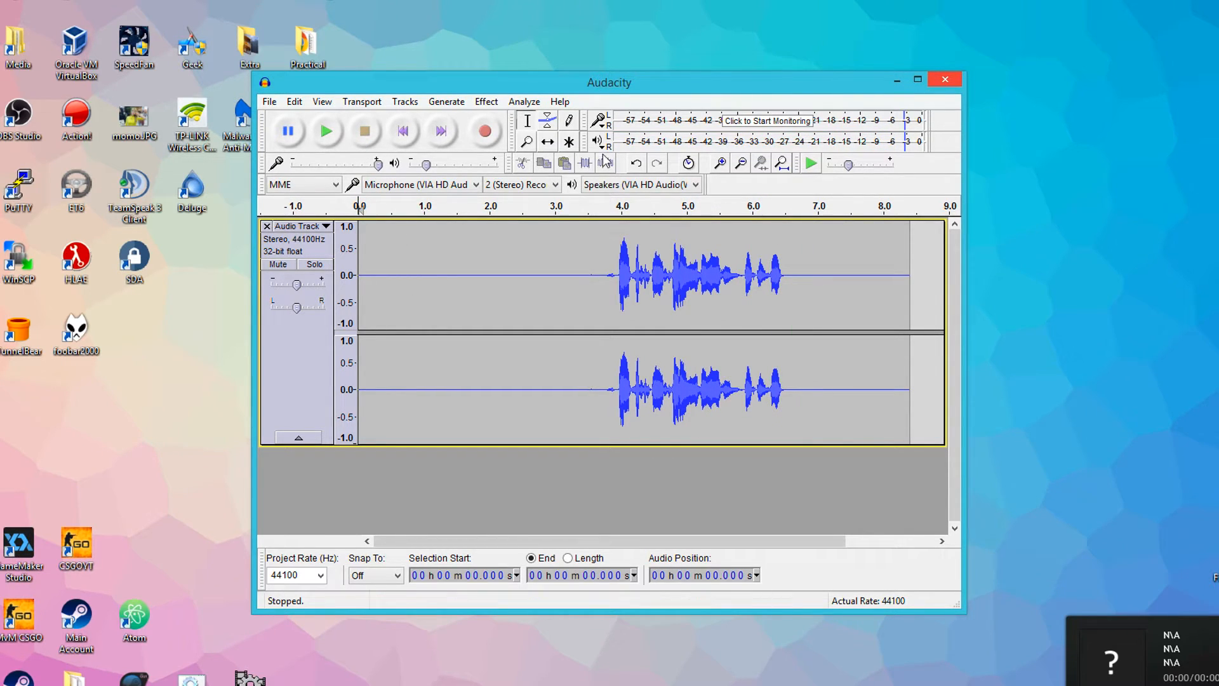
pyautogui.moveTo(609, 177)
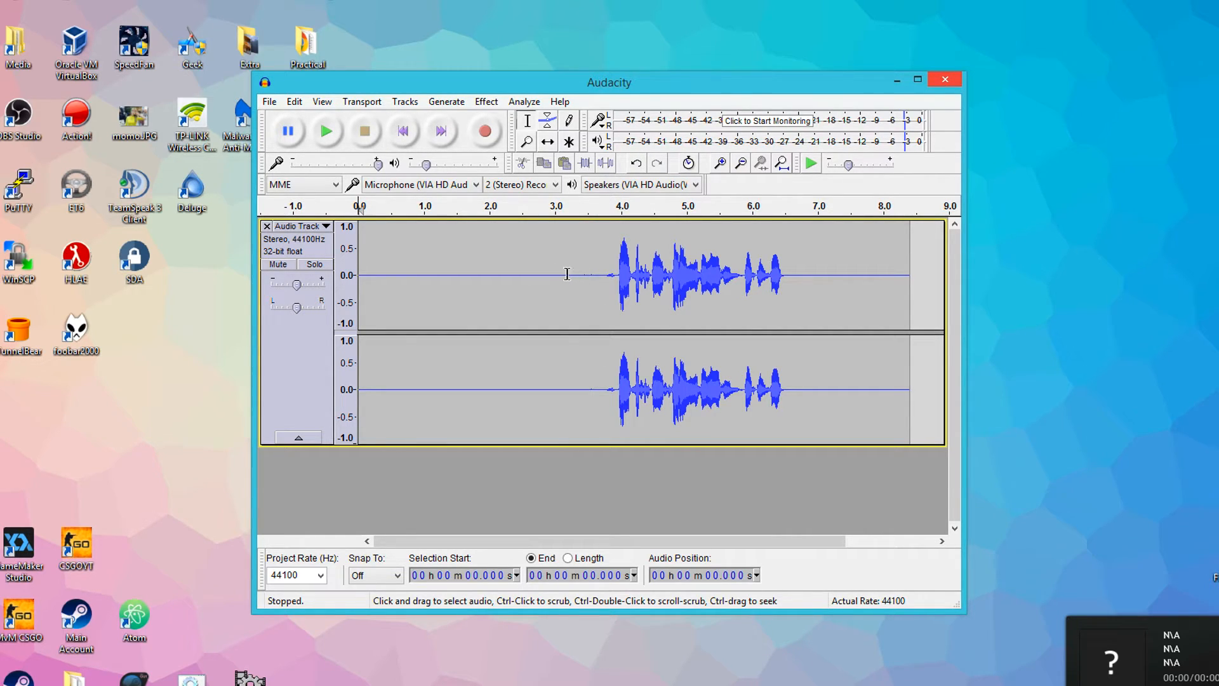
pyautogui.moveTo(597, 275)
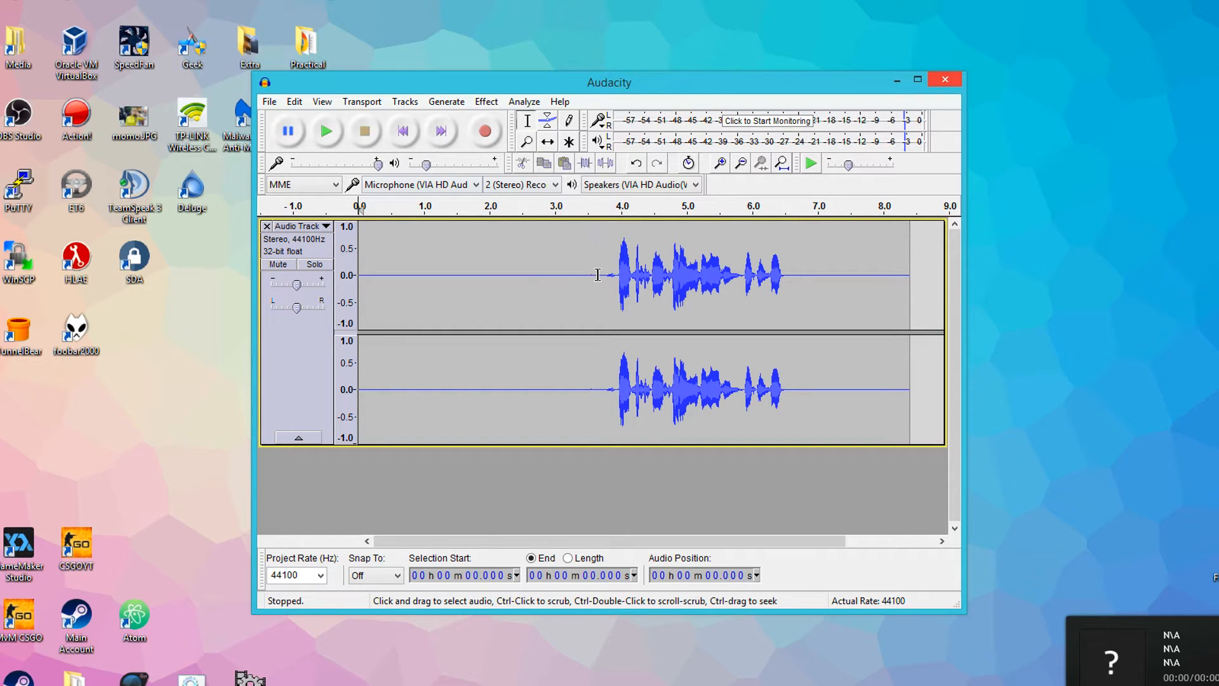
pyautogui.moveTo(478, 242)
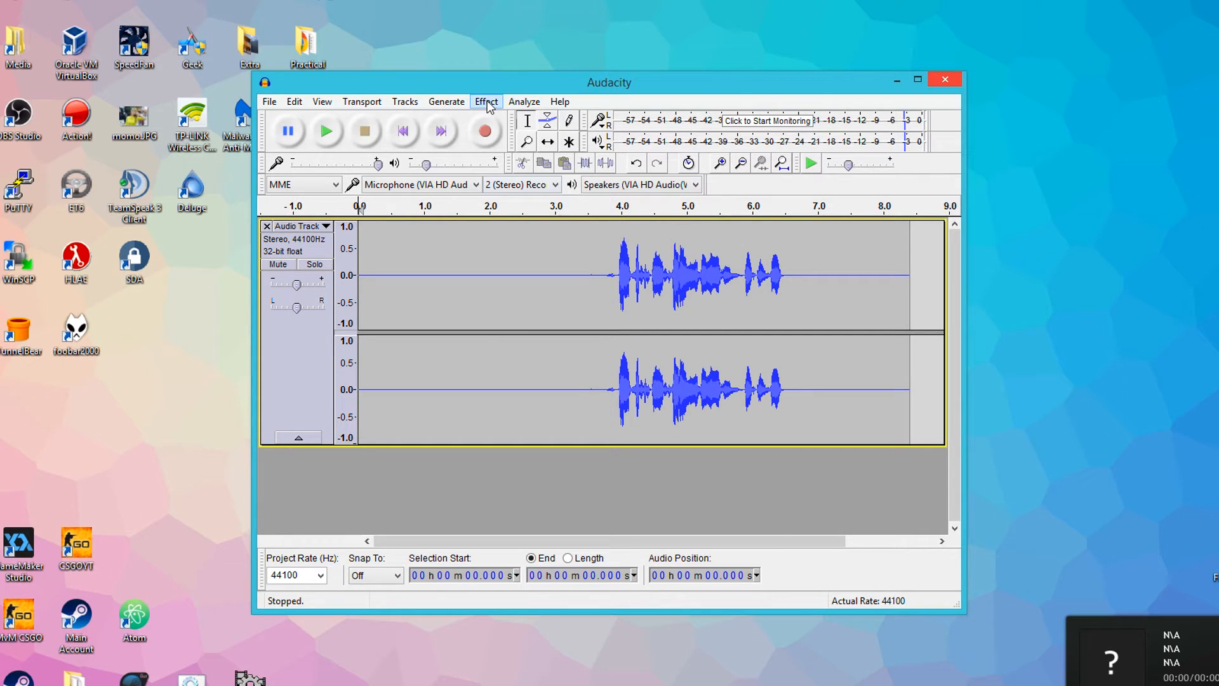
# - Apply the Compressor effect to the voice recording and deselect the audio
pyautogui.click(485, 101)
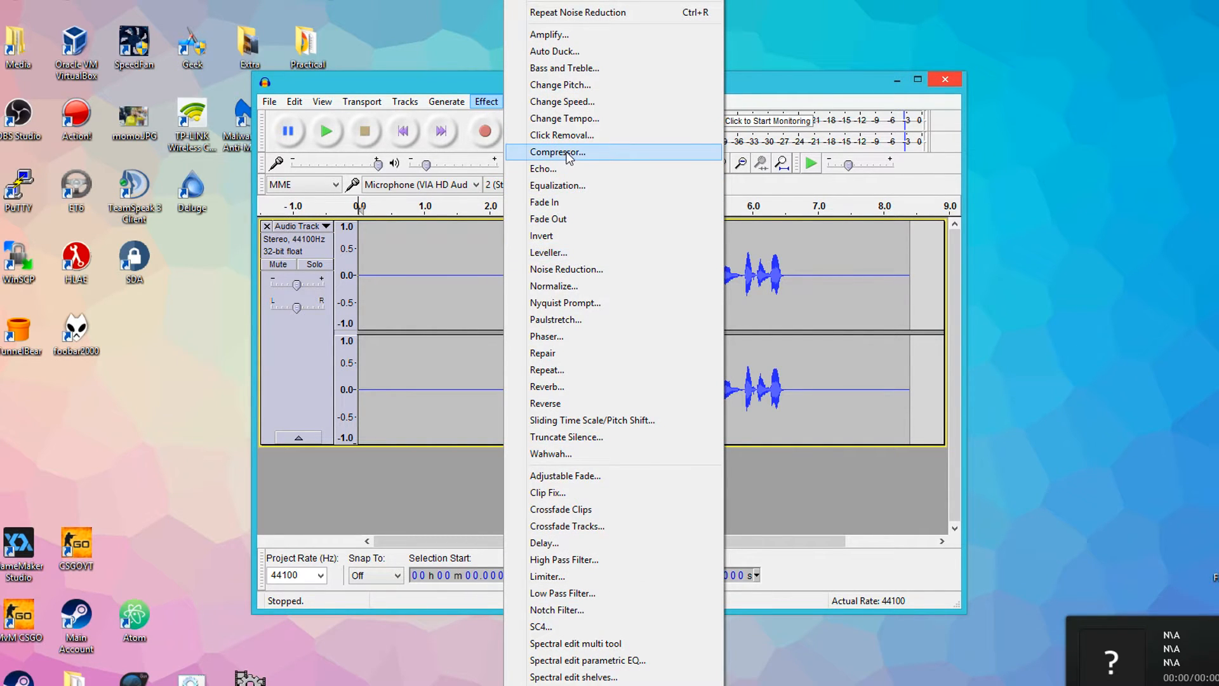
pyautogui.click(557, 153)
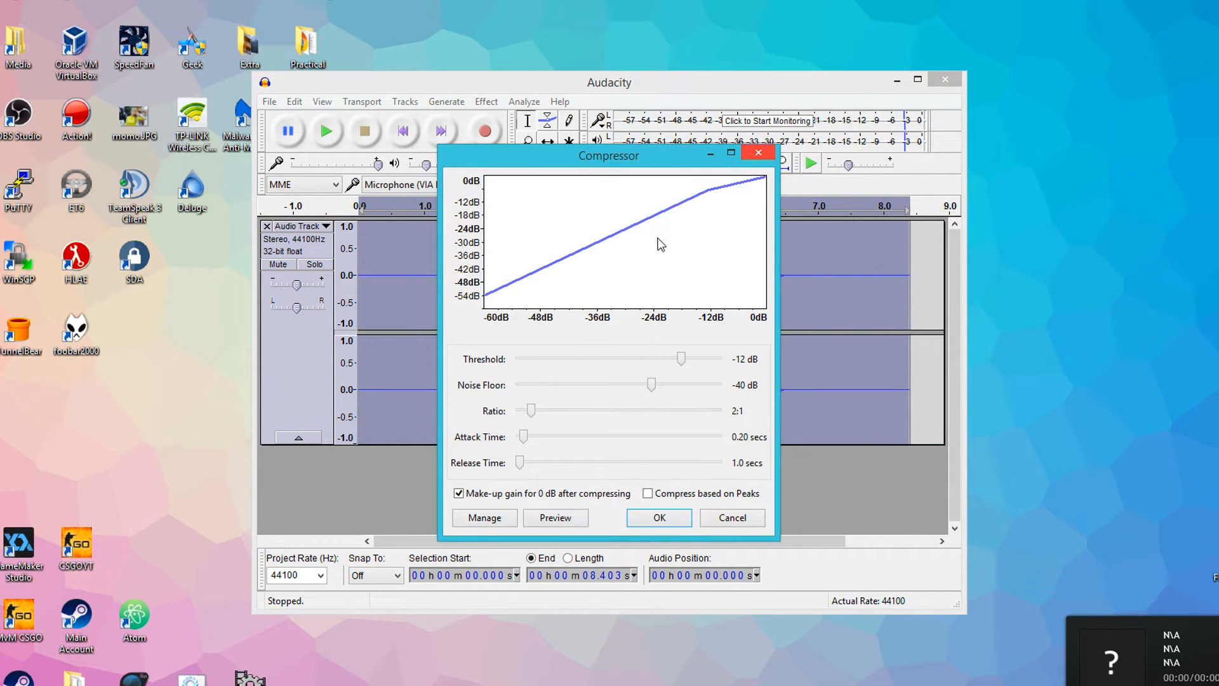
pyautogui.moveTo(657, 427)
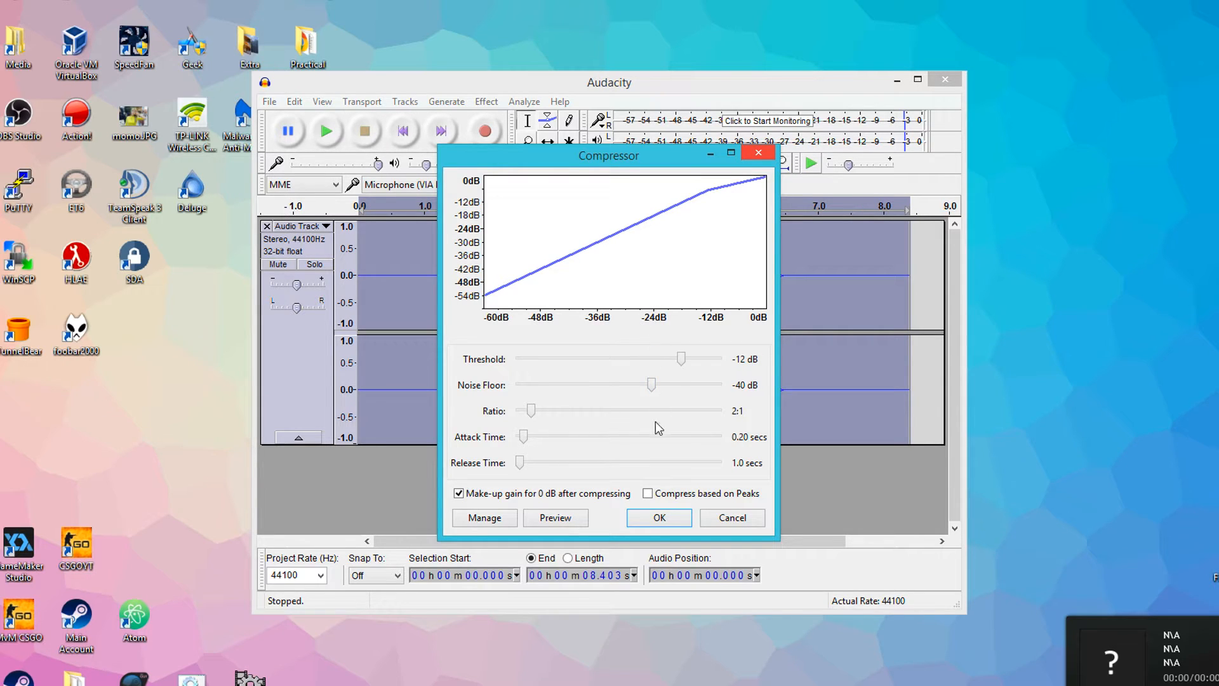
pyautogui.click(659, 518)
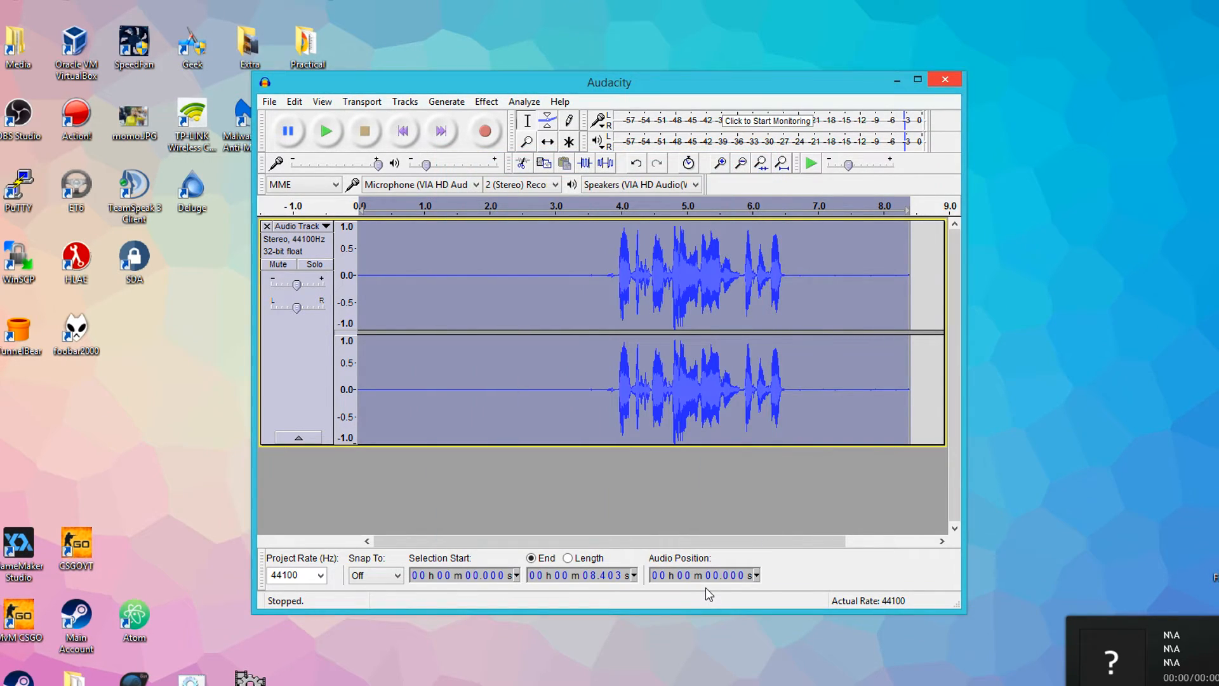
pyautogui.moveTo(584, 275); pyautogui.dragTo(636, 275)
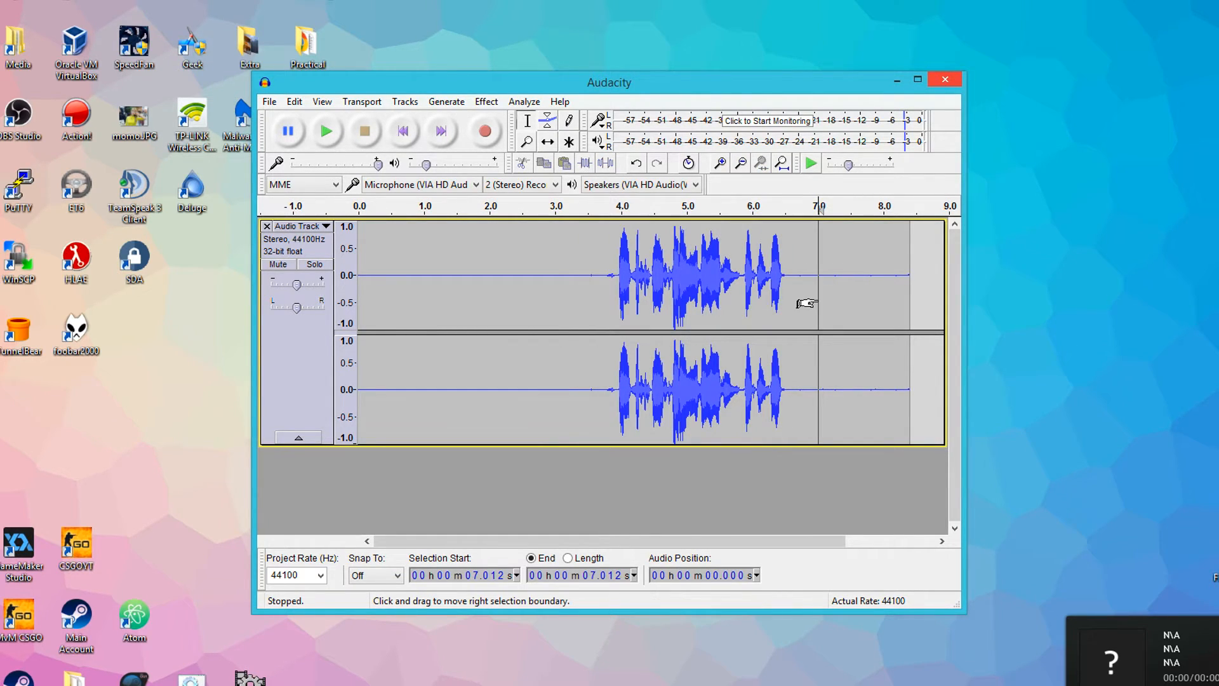
pyautogui.moveTo(810, 310)
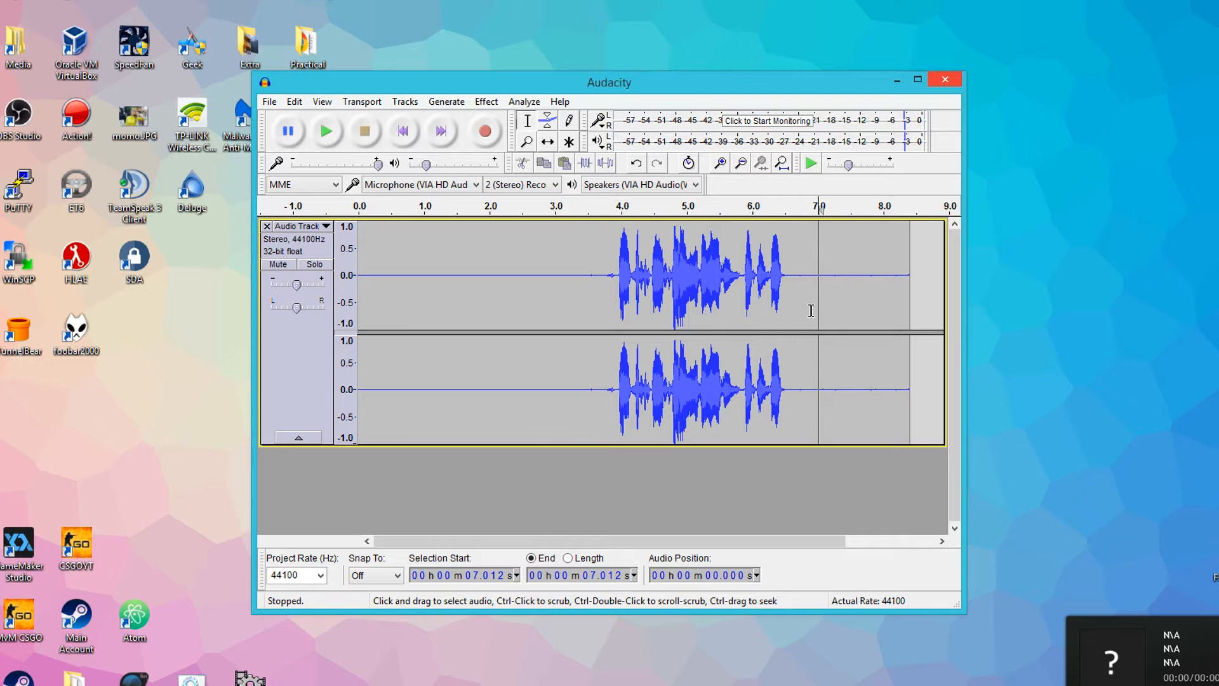
pyautogui.moveTo(561, 295)
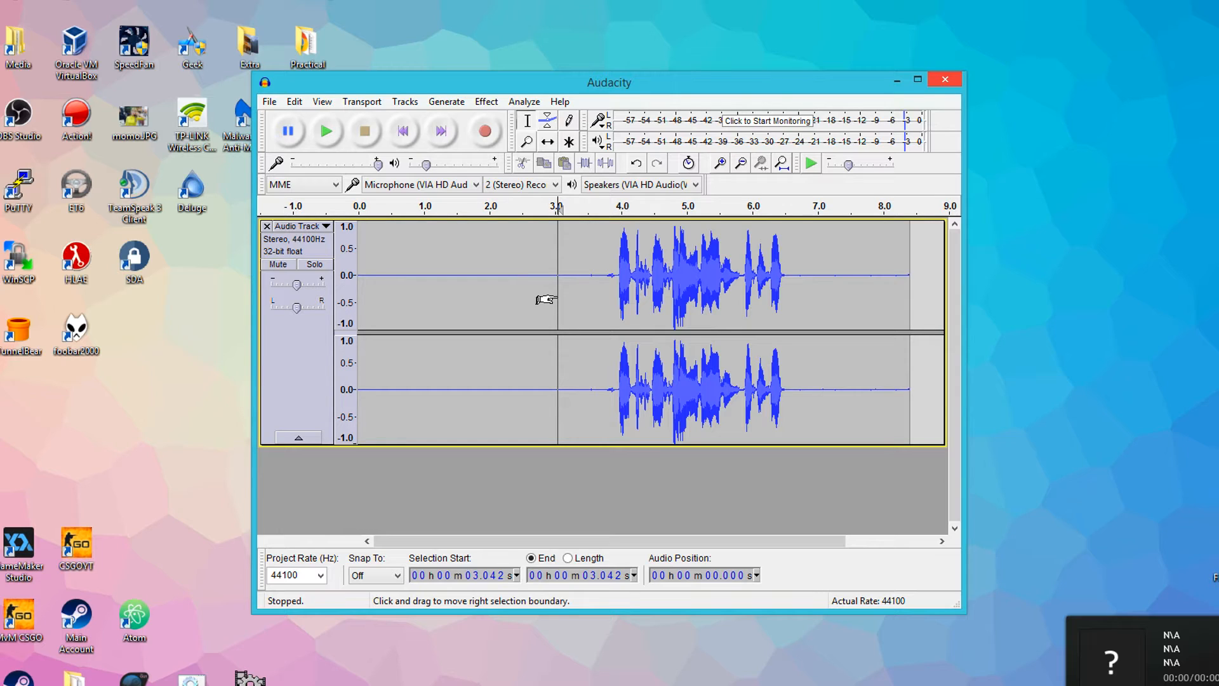
pyautogui.moveTo(442, 239)
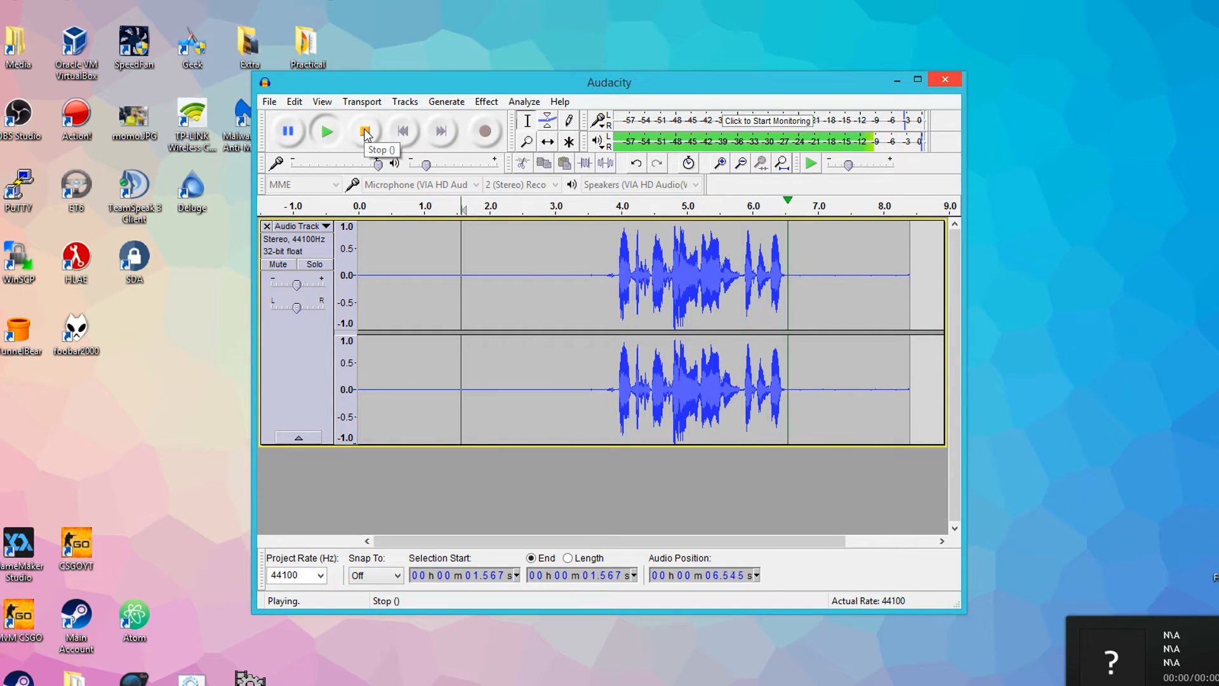
# - Play back the processed commentary from about three seconds in, then stop
pyautogui.click(362, 131)
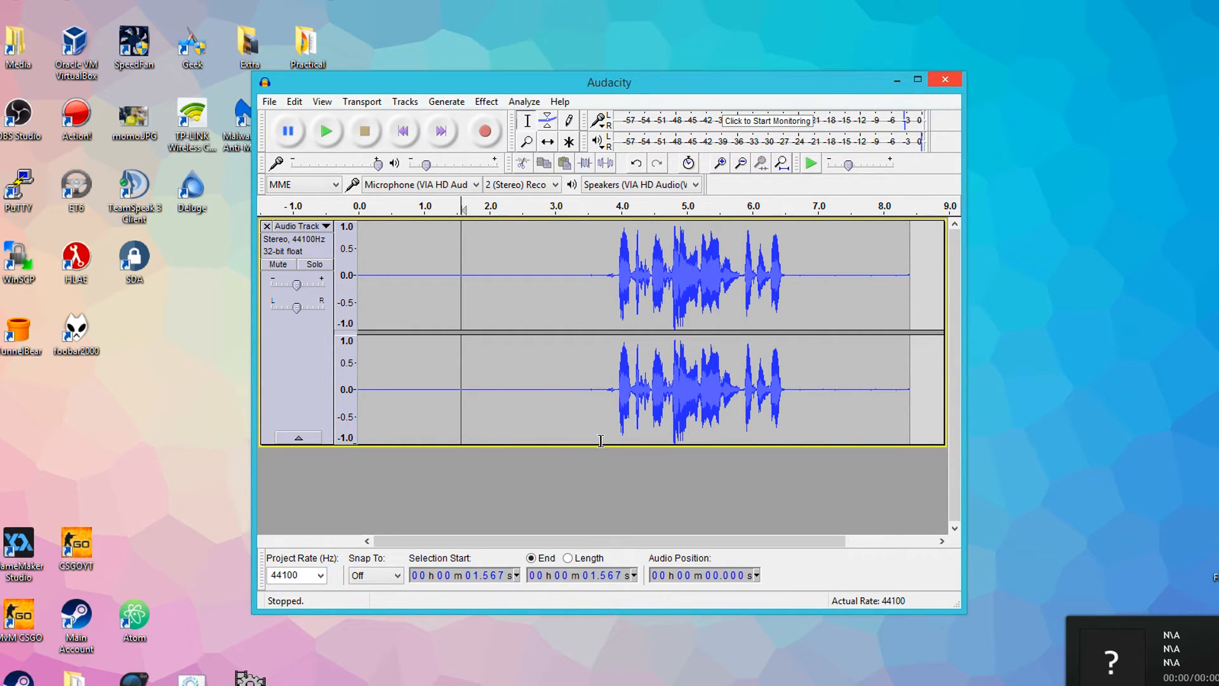
pyautogui.click(324, 130)
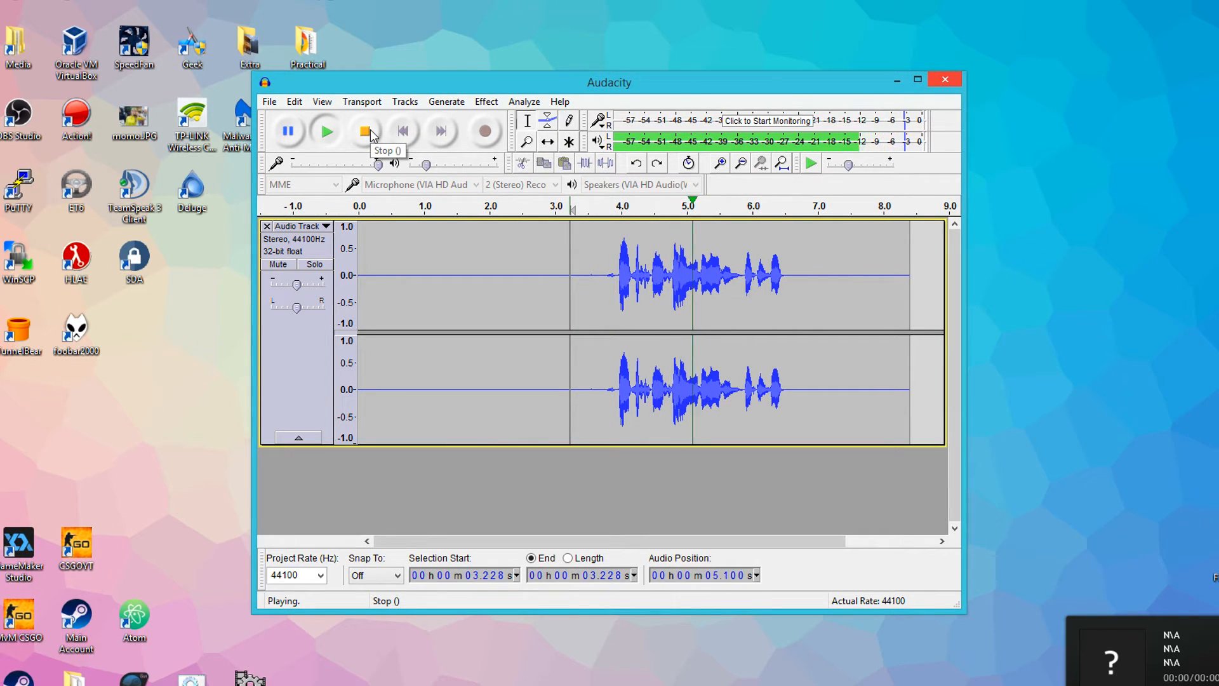
pyautogui.click(363, 130)
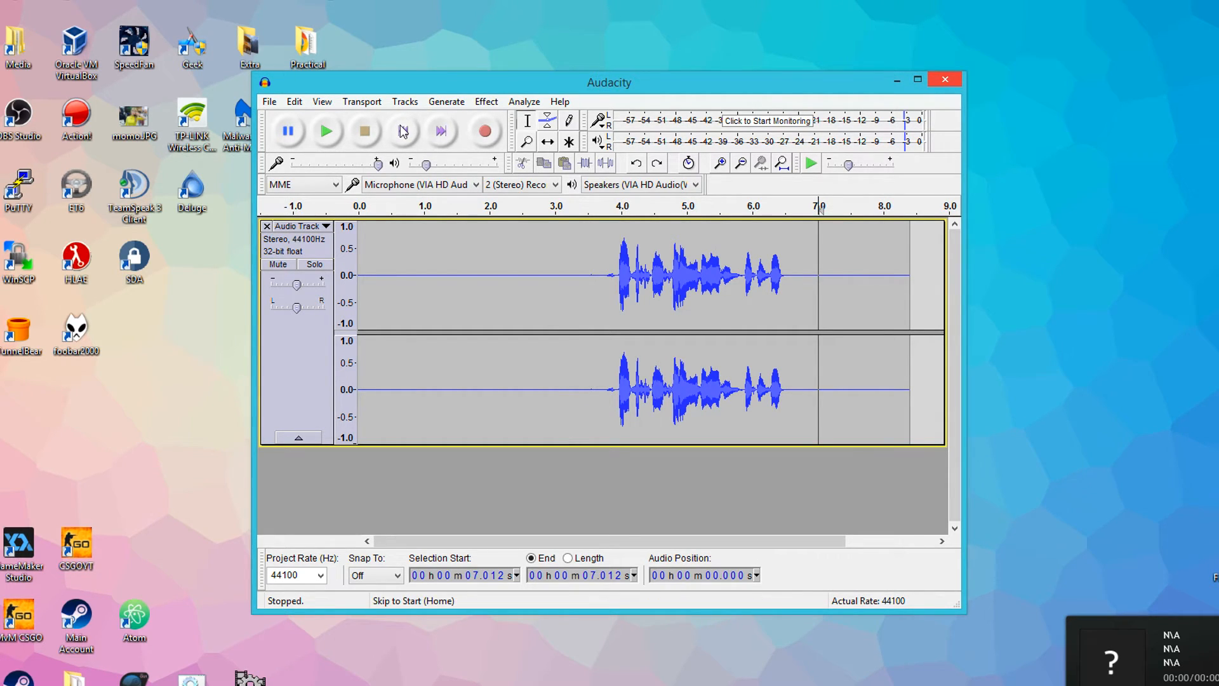
pyautogui.moveTo(402, 130)
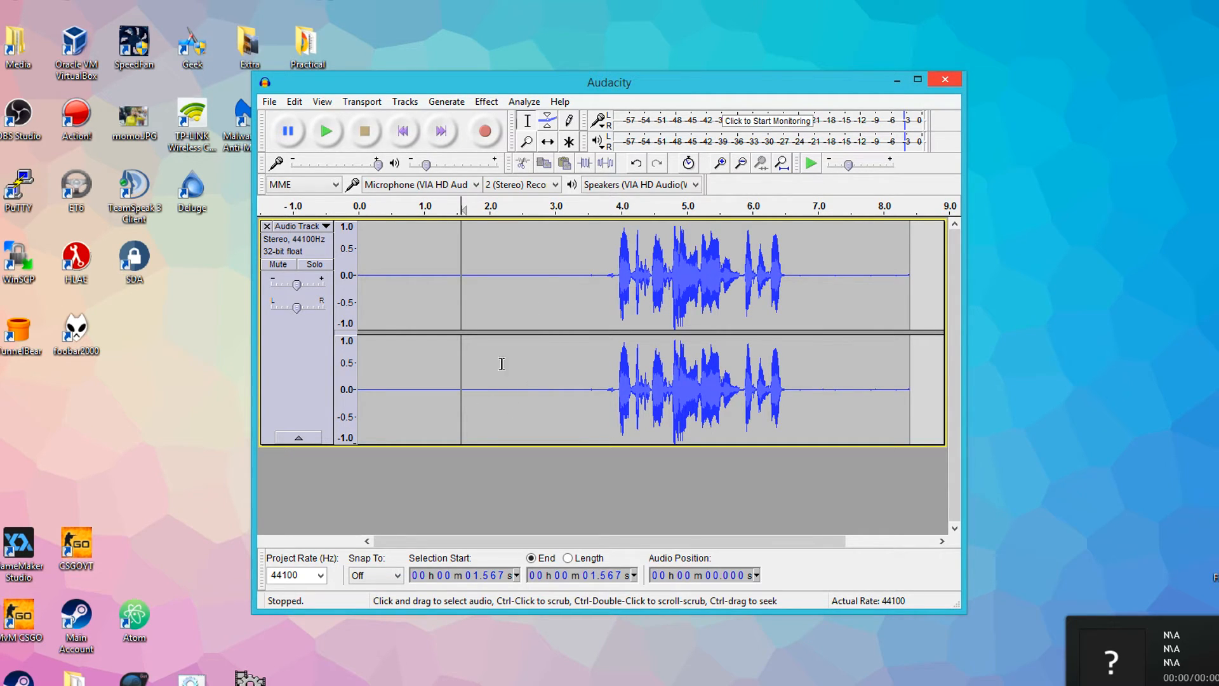
pyautogui.moveTo(494, 366)
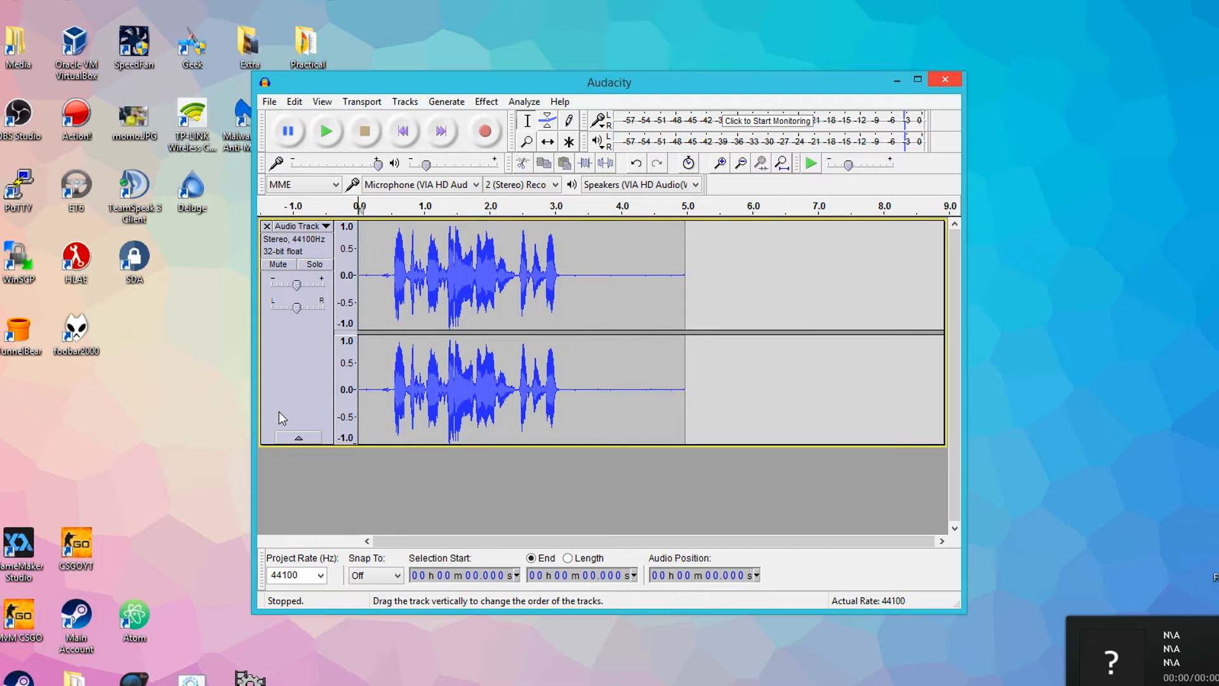
# - Delete the leading silence and export as 32-bit float WAV named audio on the Desktop
pyautogui.moveTo(579, 279); pyautogui.dragTo(686, 279)
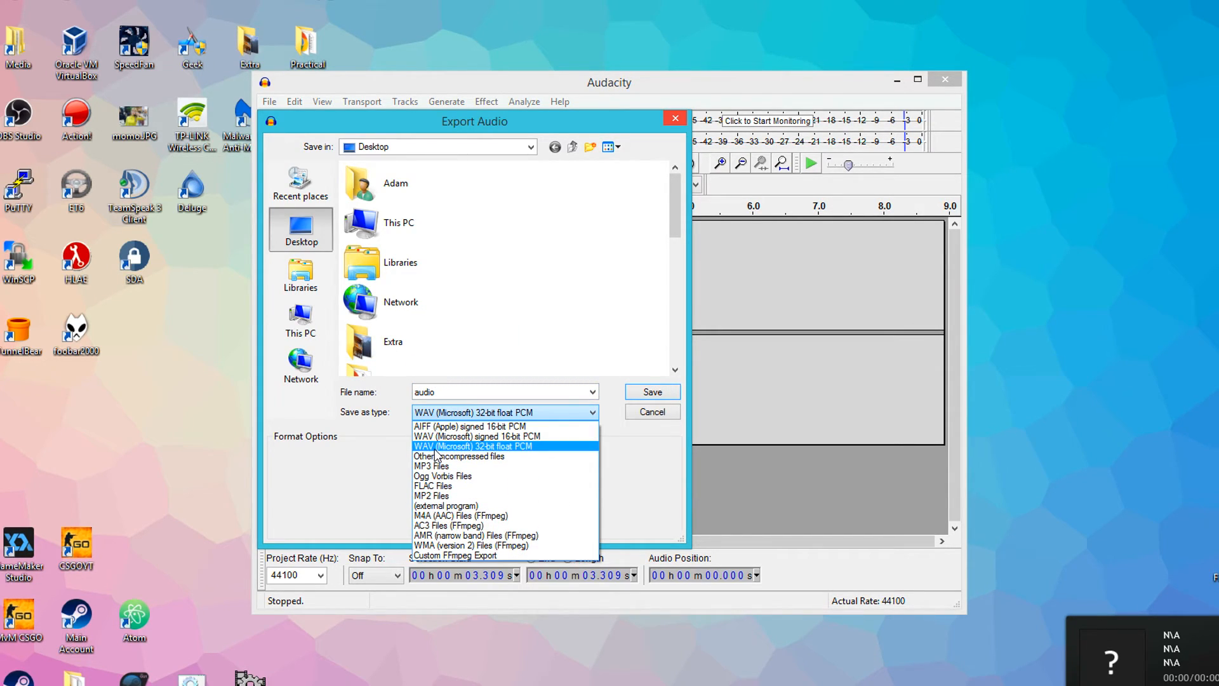
pyautogui.click(473, 445)
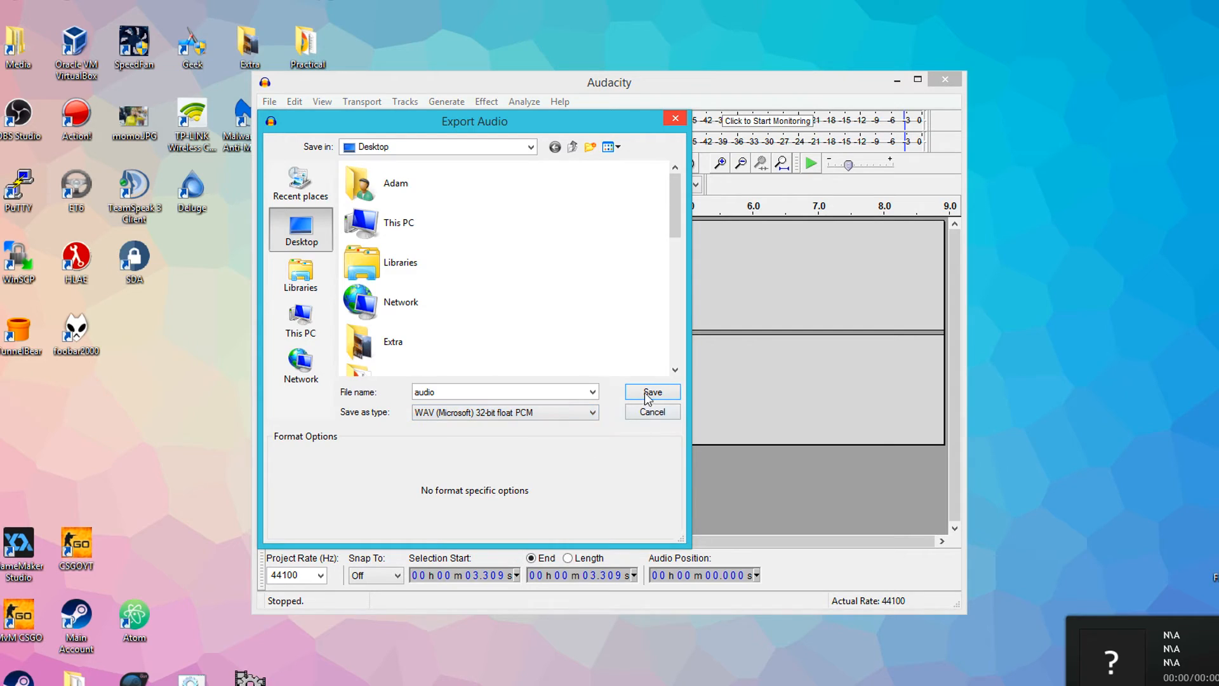
pyautogui.click(652, 391)
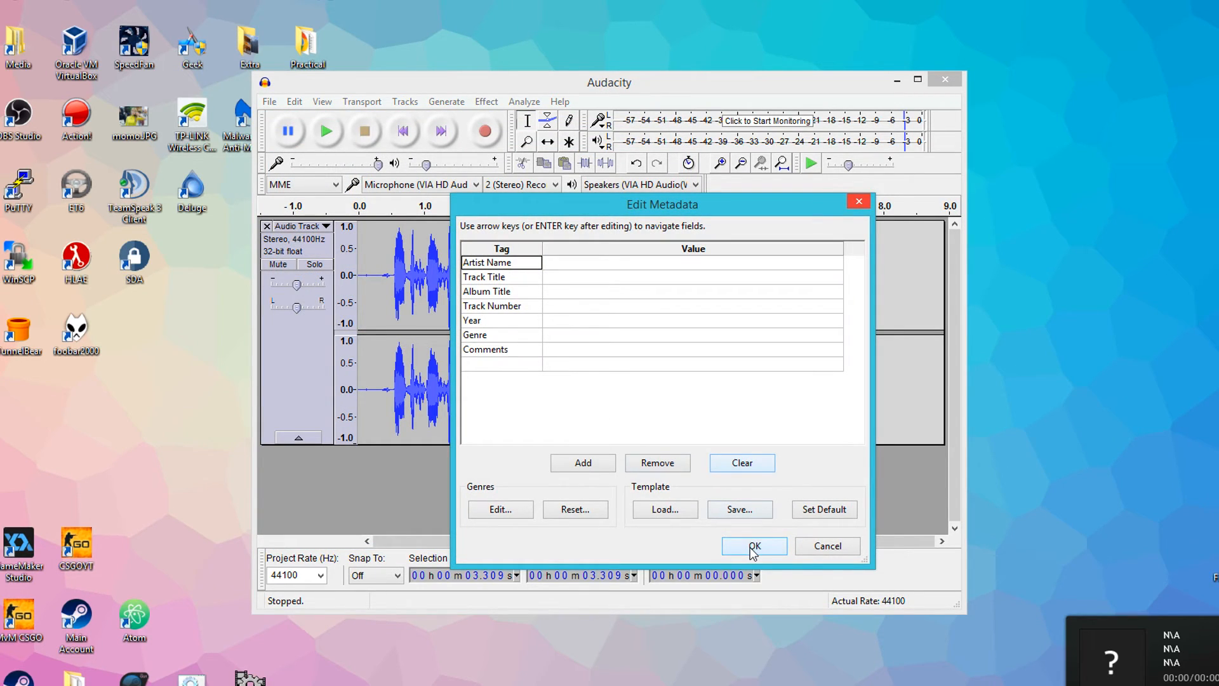
pyautogui.click(754, 546)
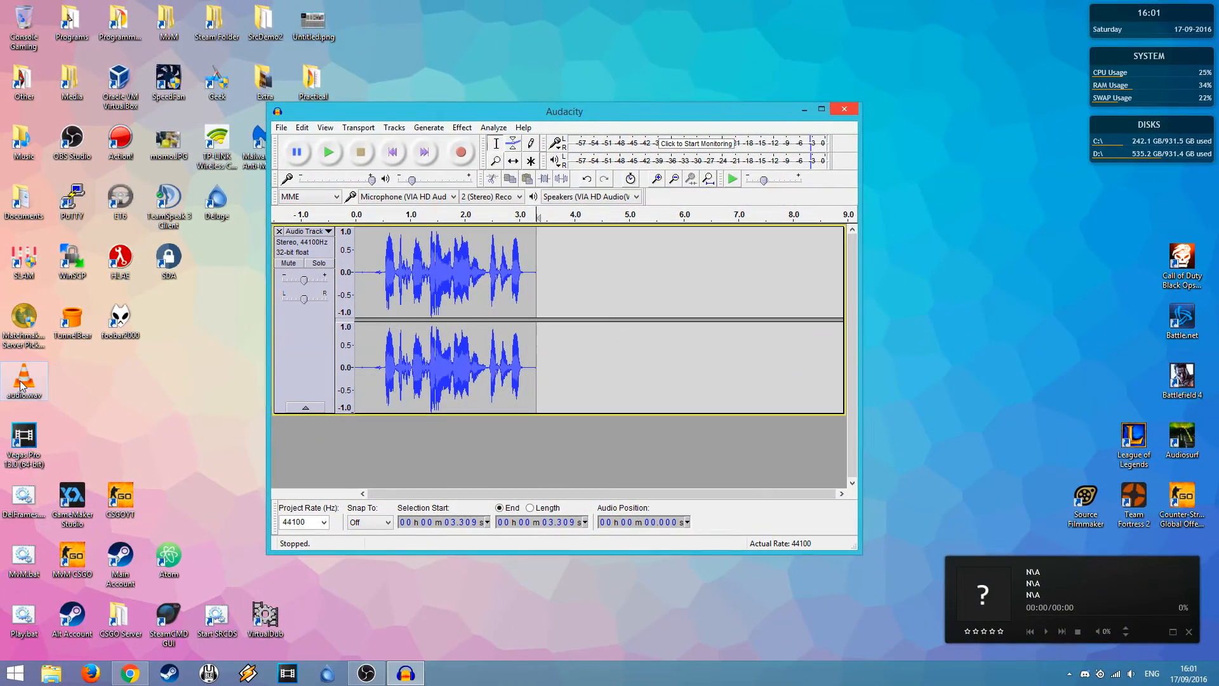
# - Close Audacity without saving the project and launch Vegas Pro
pyautogui.click(843, 109)
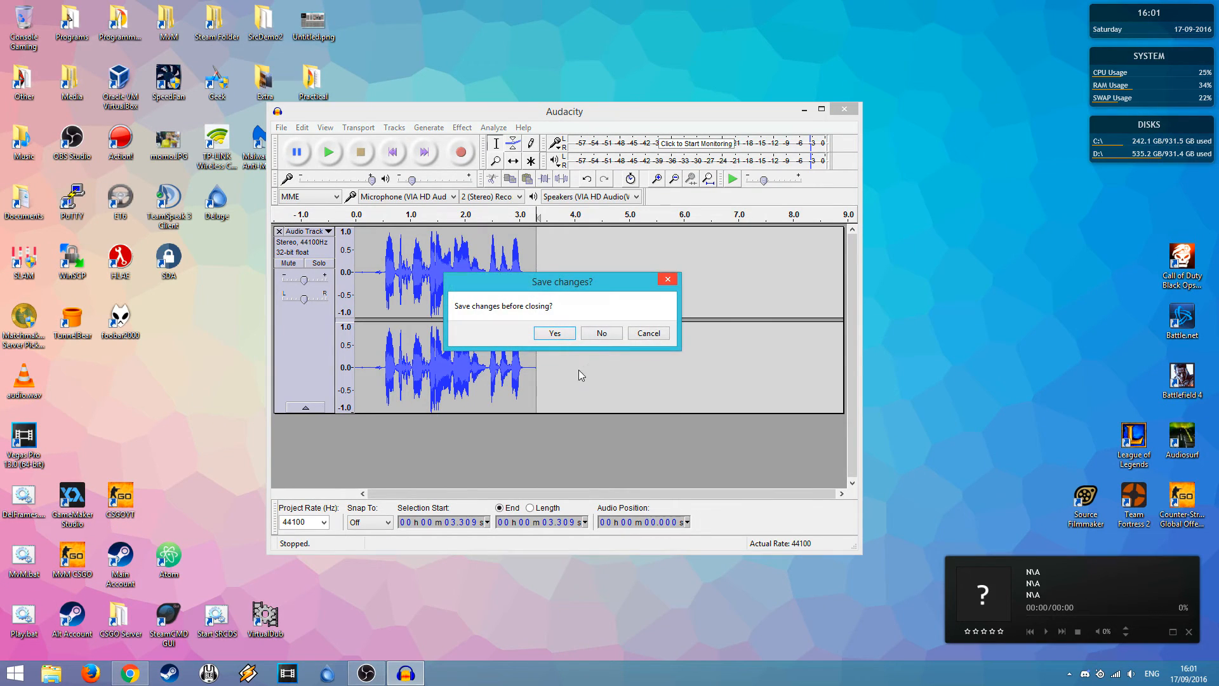
pyautogui.click(602, 333)
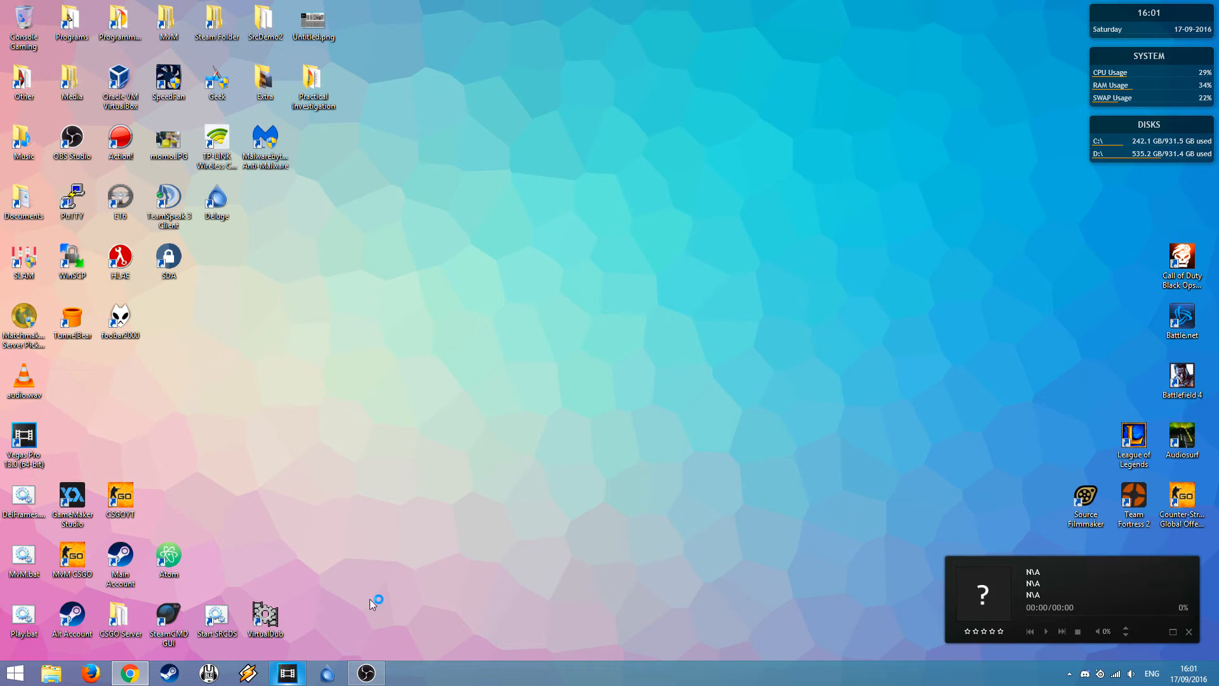
pyautogui.moveTo(390, 363)
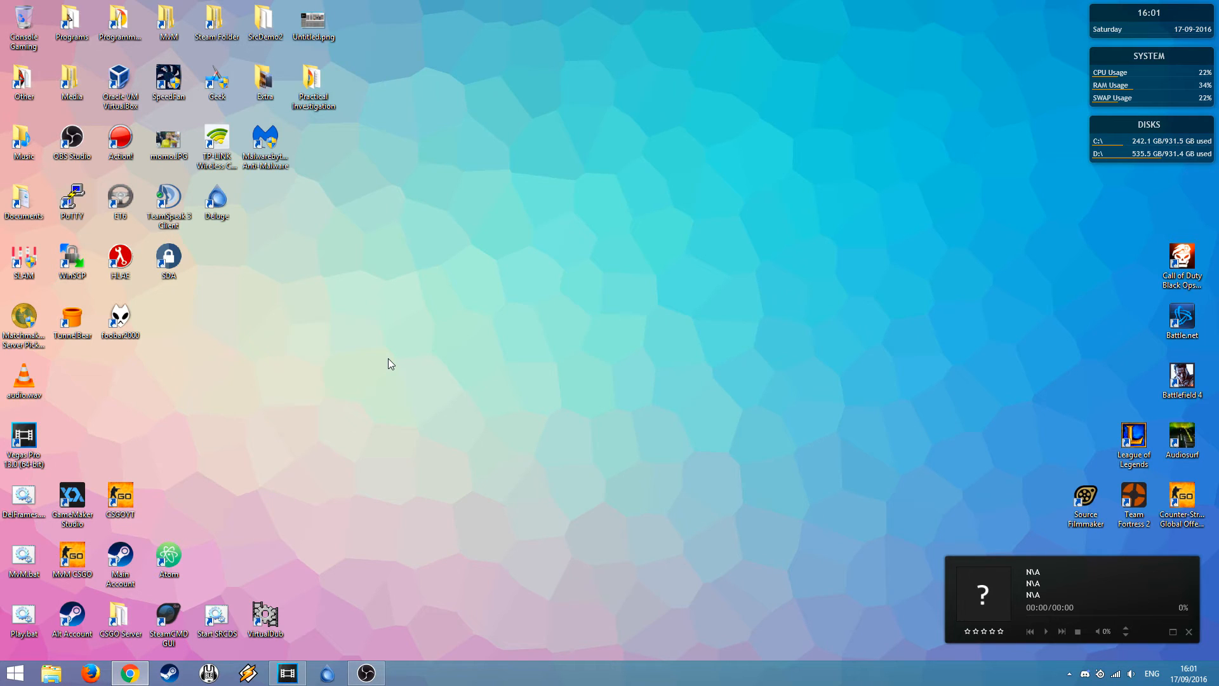
pyautogui.doubleClick(22, 436)
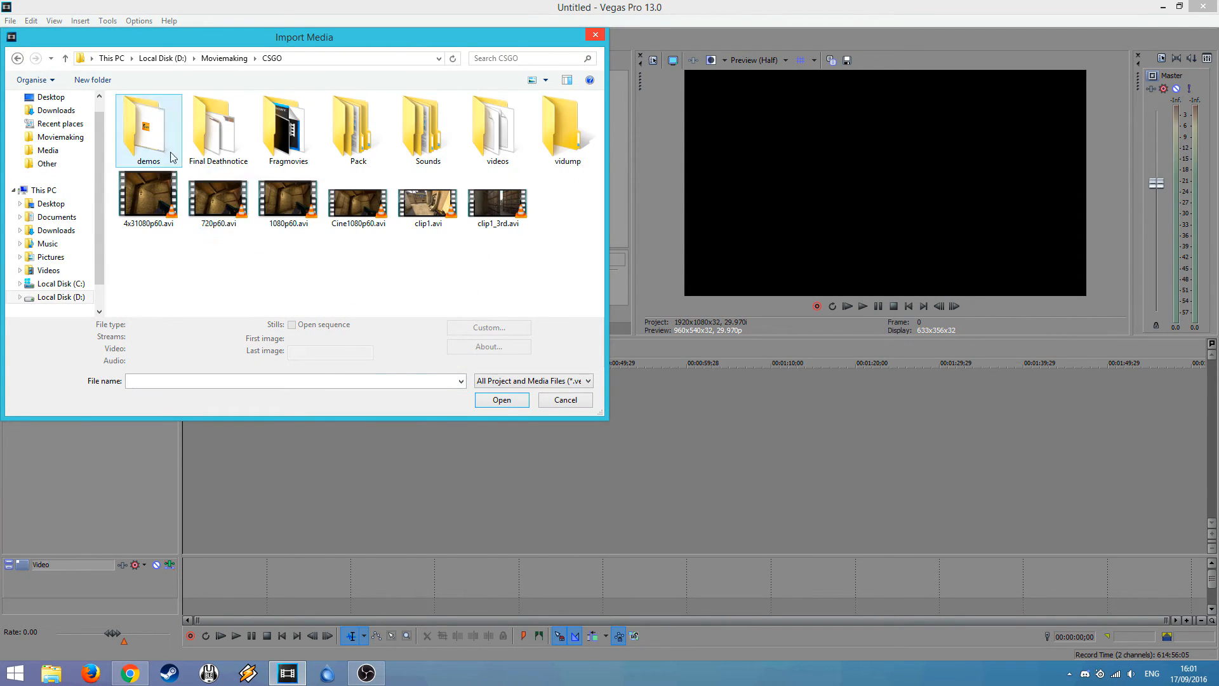
# - Import 1080p60.avi and audio.wav, matching project video settings to the clip
pyautogui.click(501, 399)
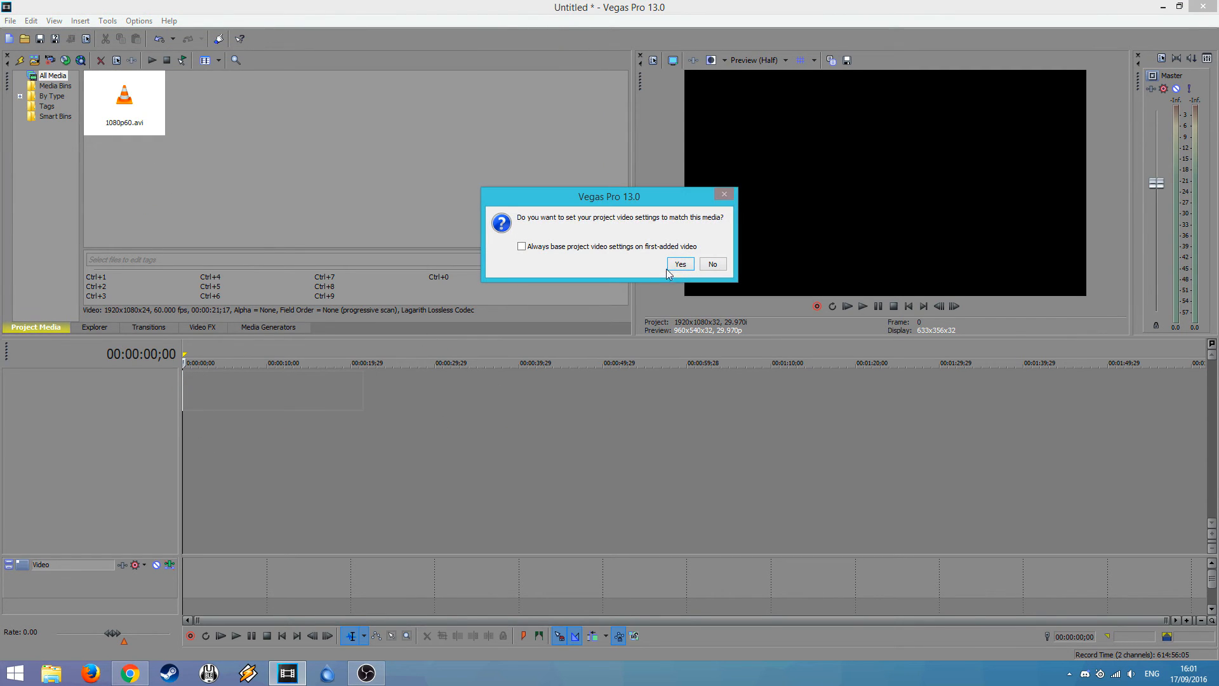
pyautogui.click(679, 264)
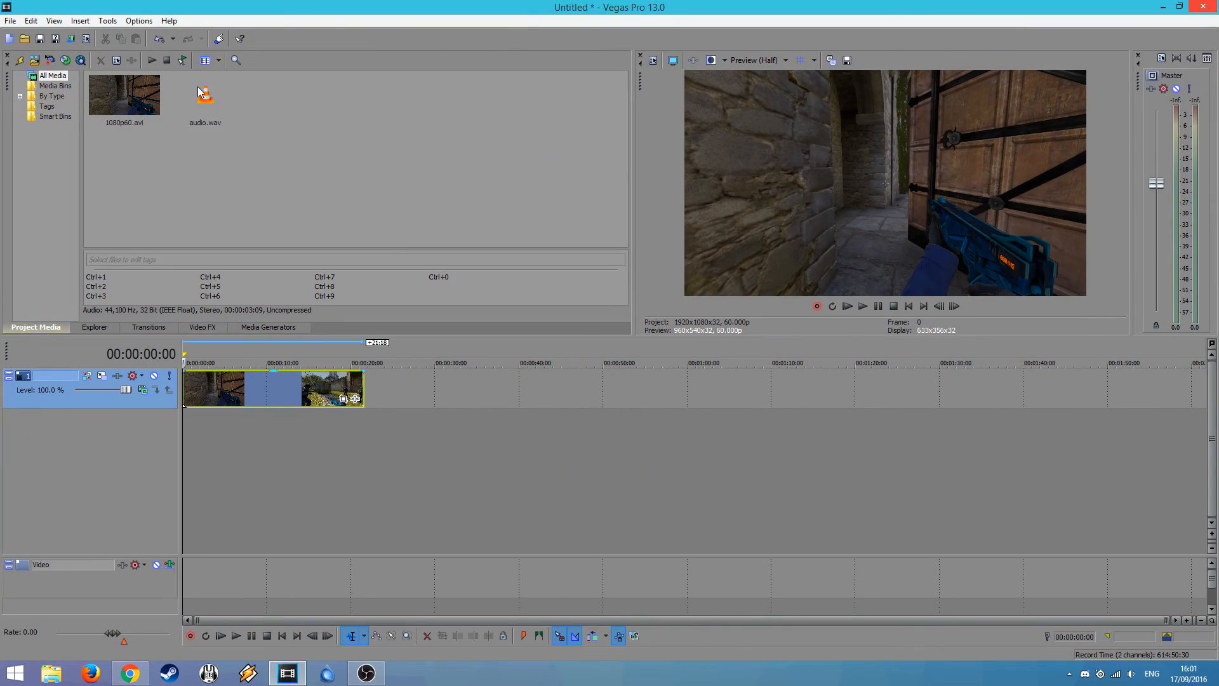
# - Place audio.wav on a new audio track under the gameplay at about 00:00:10
pyautogui.moveTo(205, 93); pyautogui.dragTo(205, 431)
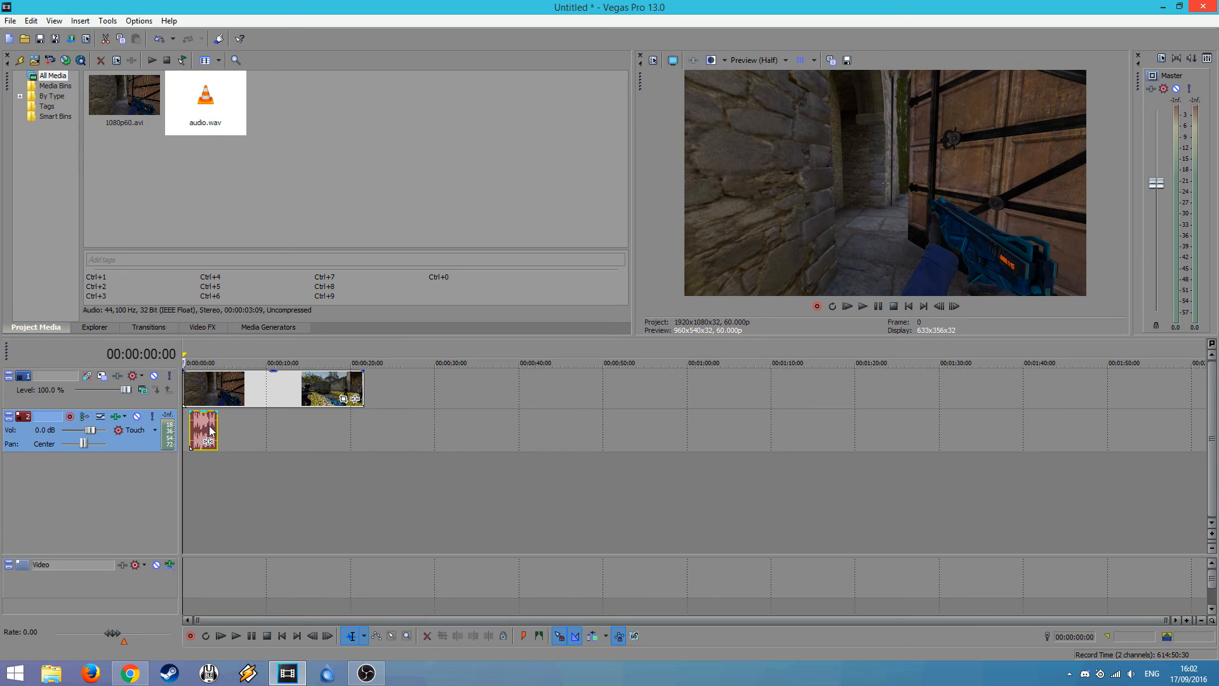
pyautogui.moveTo(205, 431); pyautogui.dragTo(292, 430)
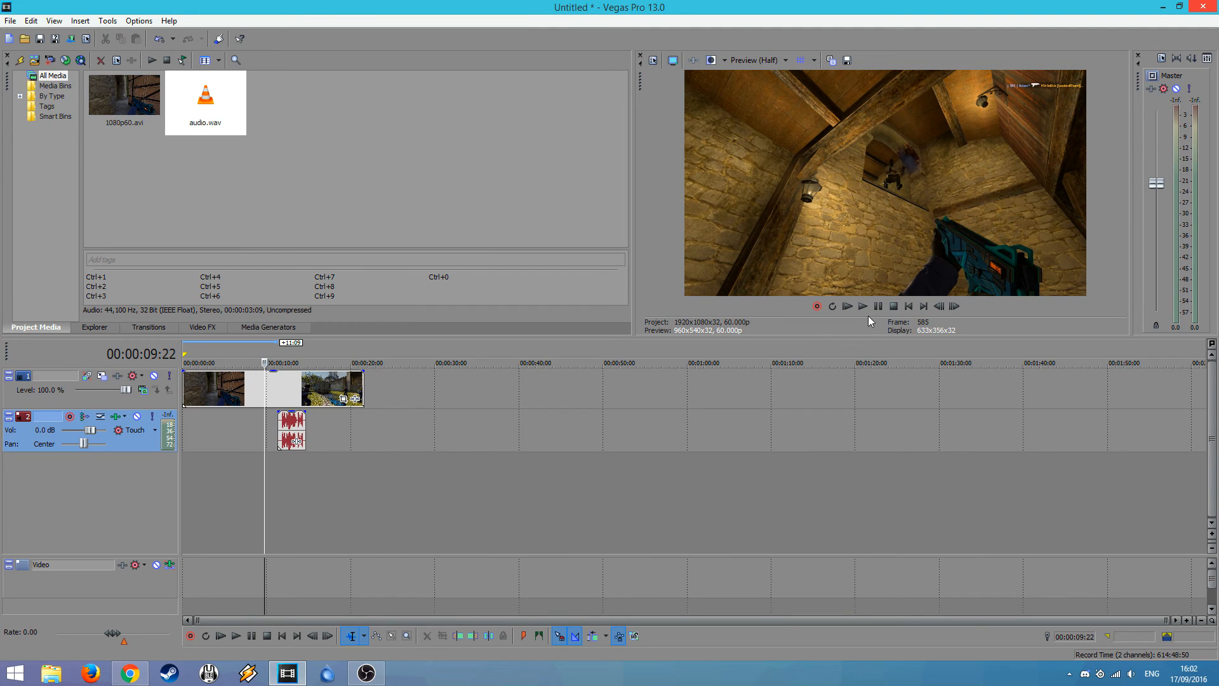
# - Preview the gameplay with commentary, stop playback and close Vegas Pro
pyautogui.click(863, 306)
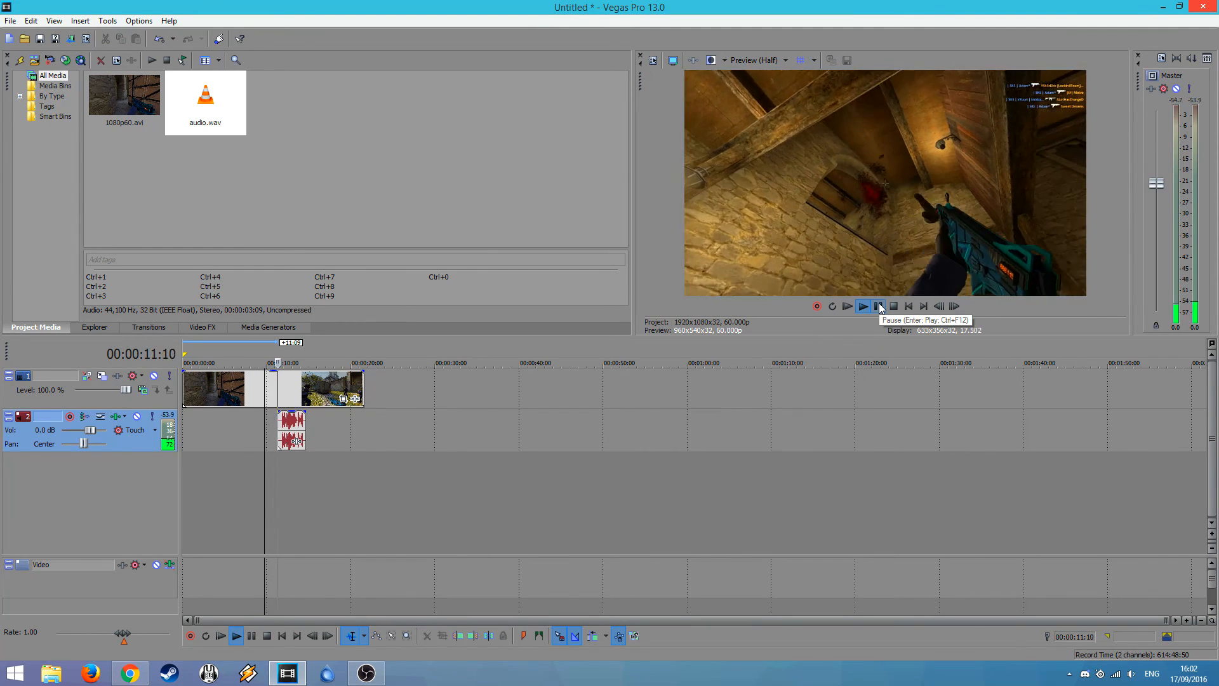
pyautogui.click(864, 306)
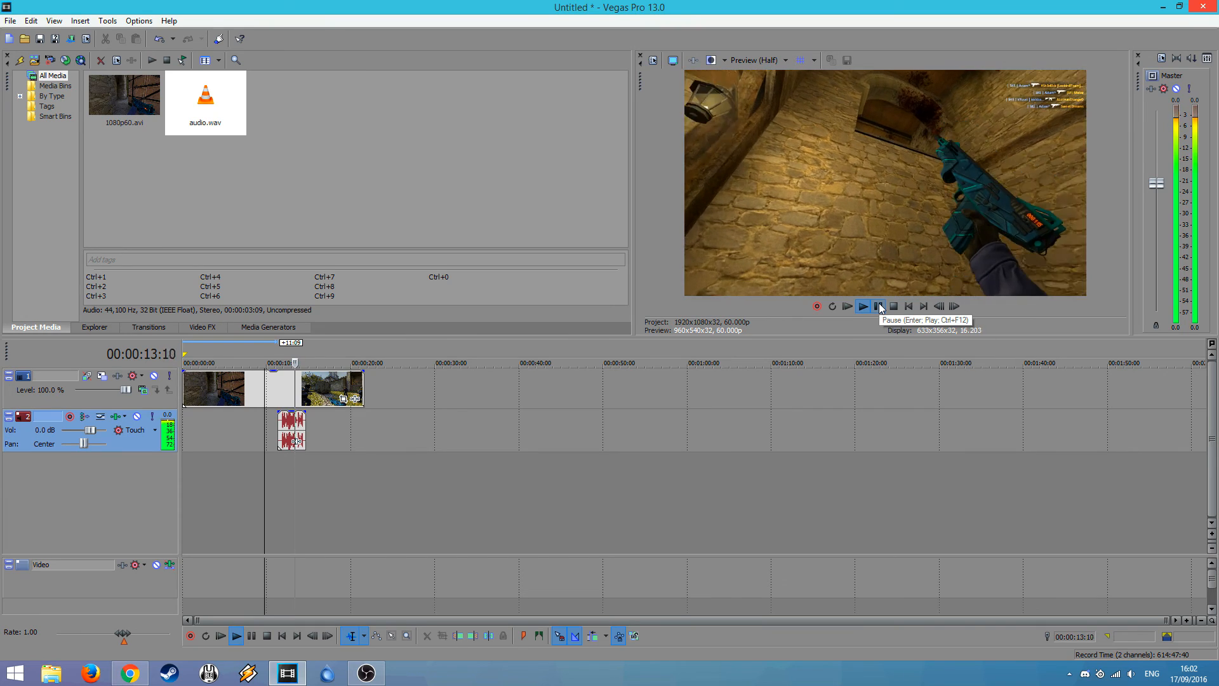
pyautogui.click(878, 306)
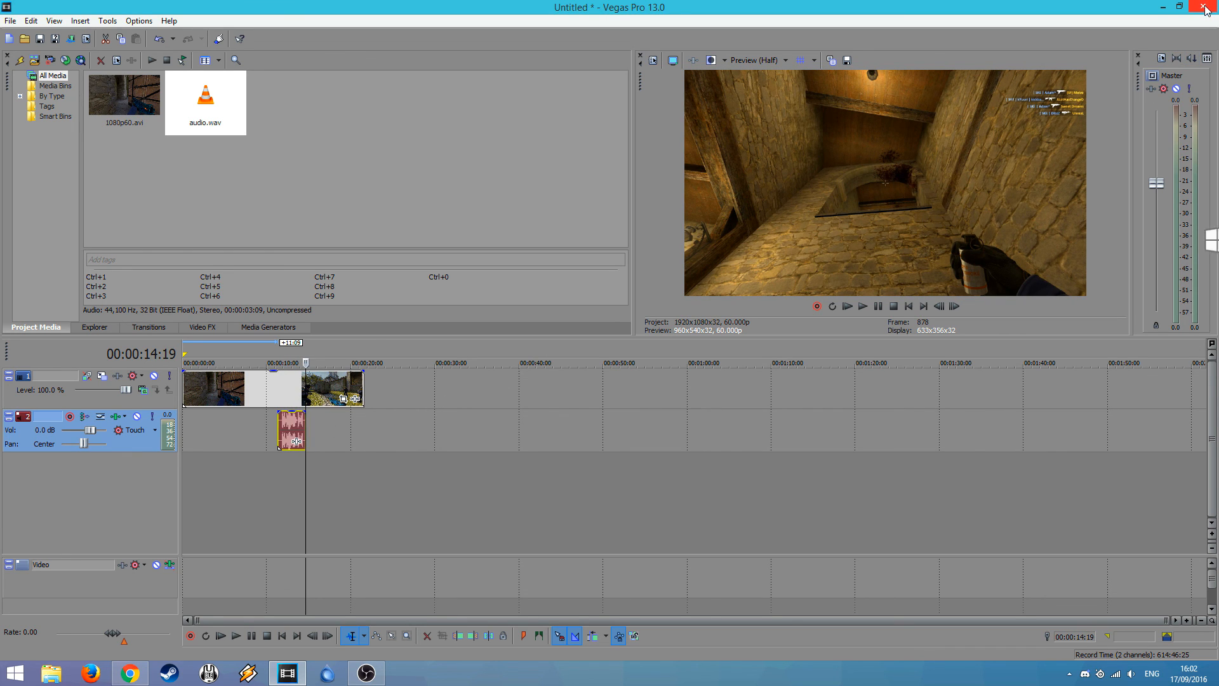
pyautogui.click(1200, 8)
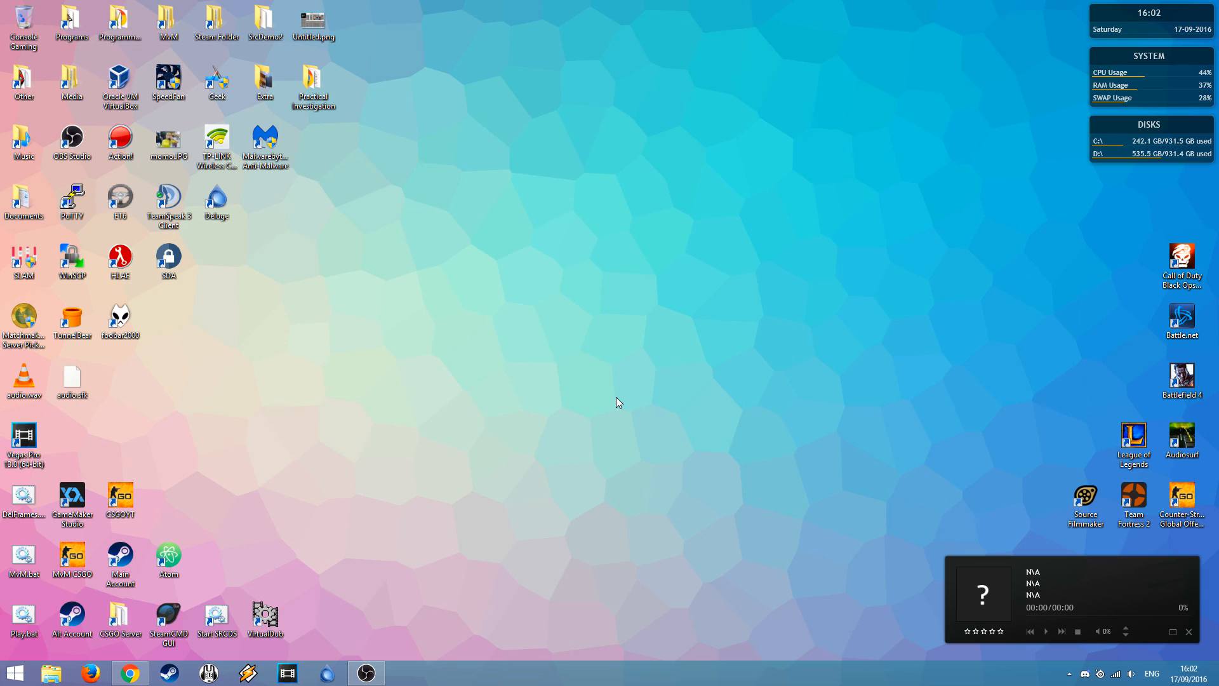